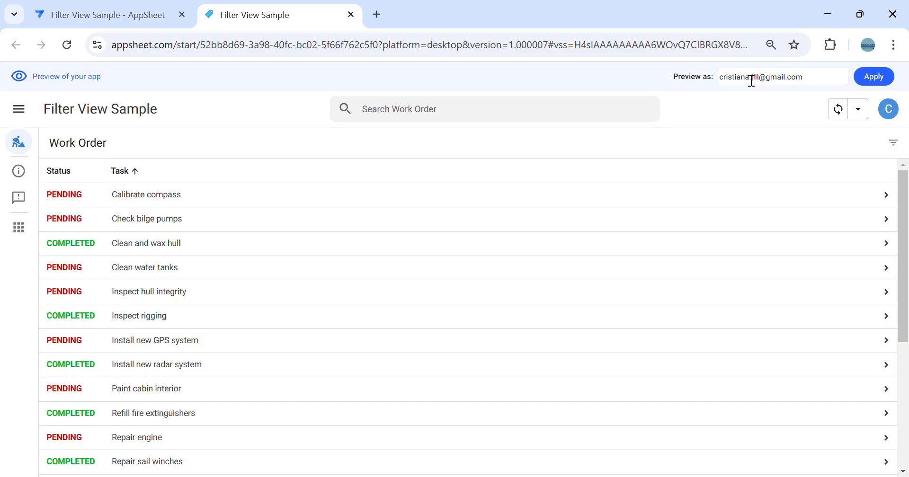
mouse_move(680, 117)
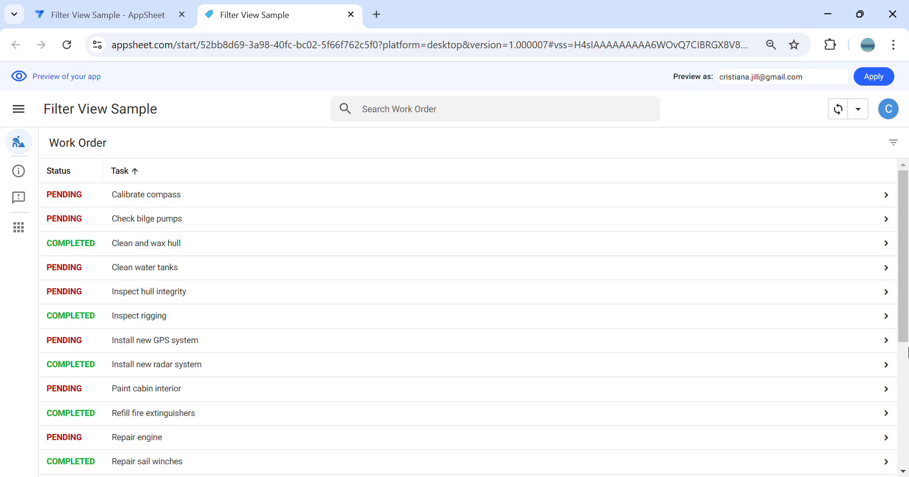
Switch to the app editor, toggle the editor layout, and select the Work Order view's settings under Views
scroll("down", 3)
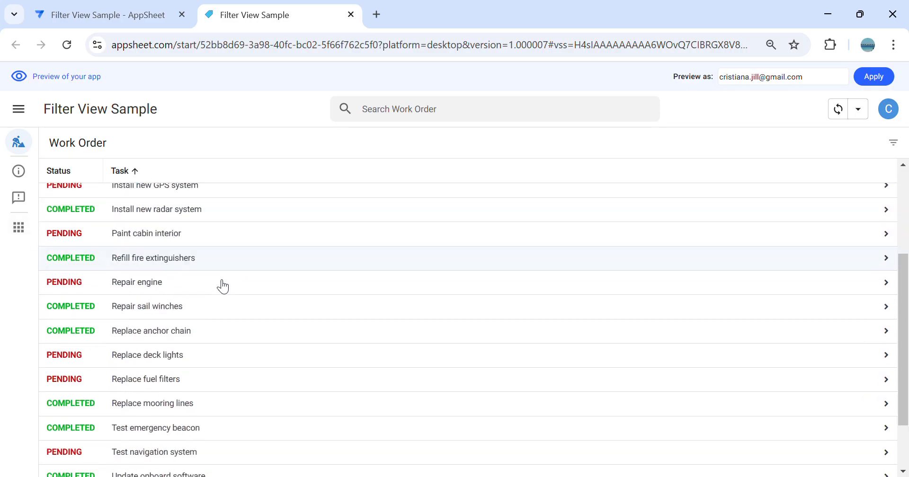
scroll("up", 3)
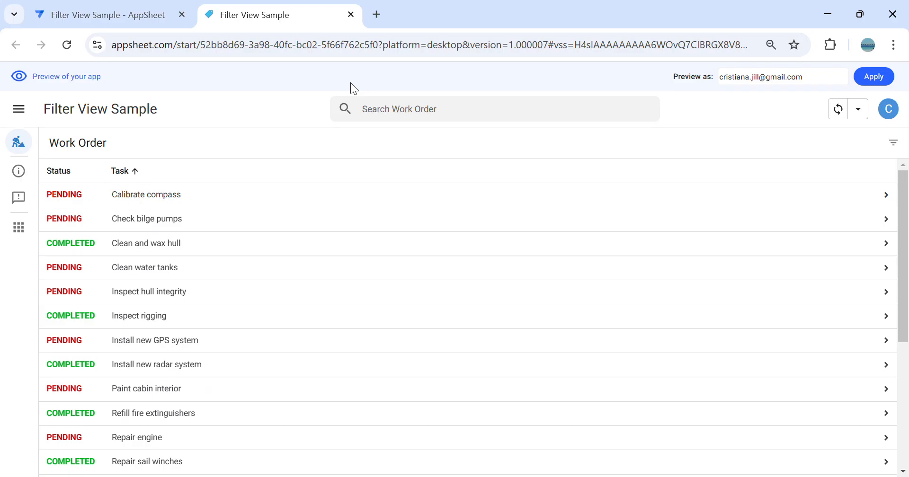
mouse_move(790, 158)
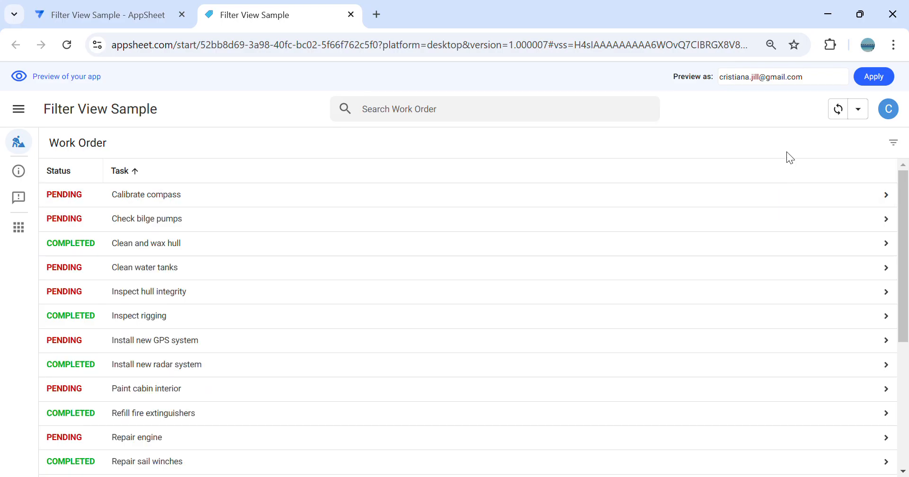
mouse_move(292, 289)
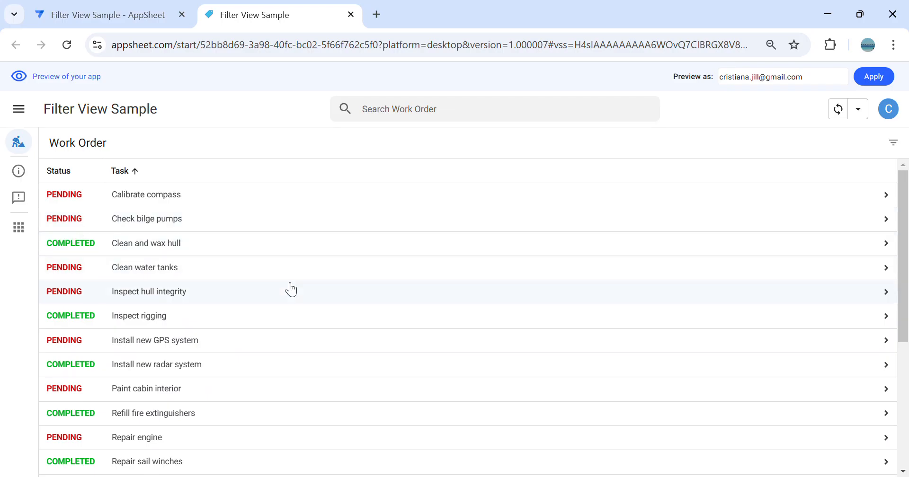
mouse_move(539, 290)
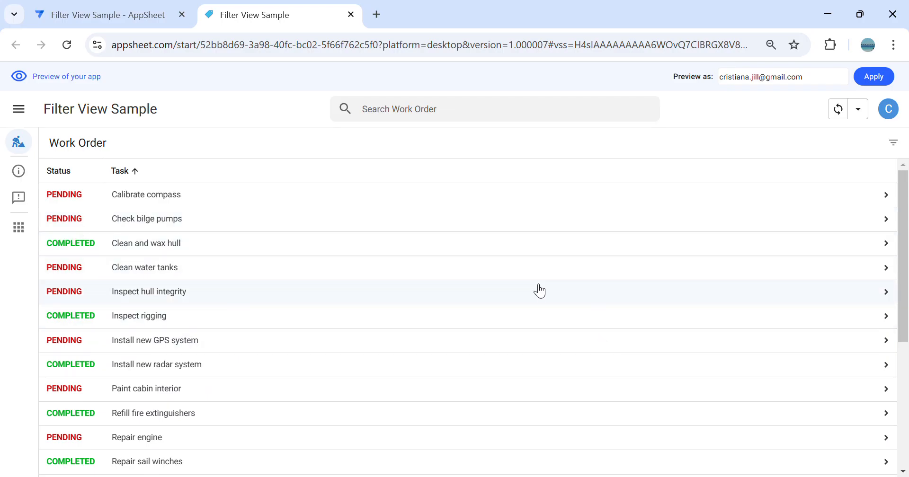
mouse_move(374, 236)
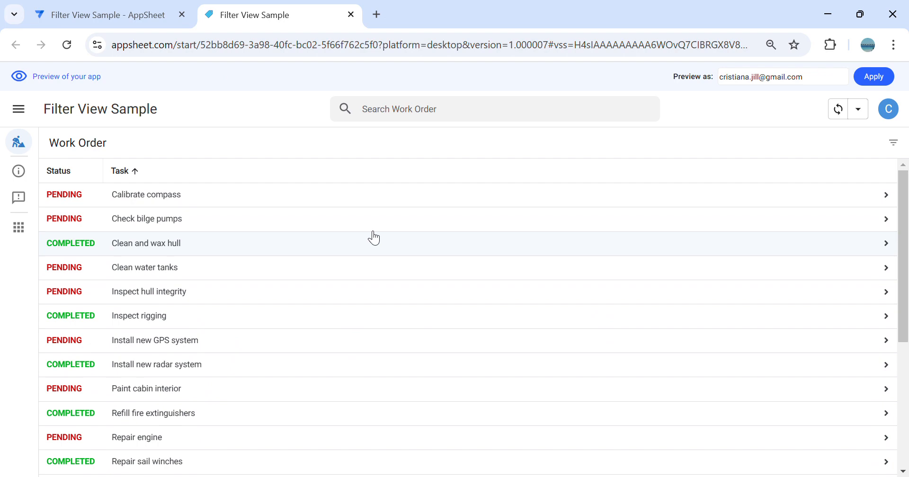
mouse_move(386, 185)
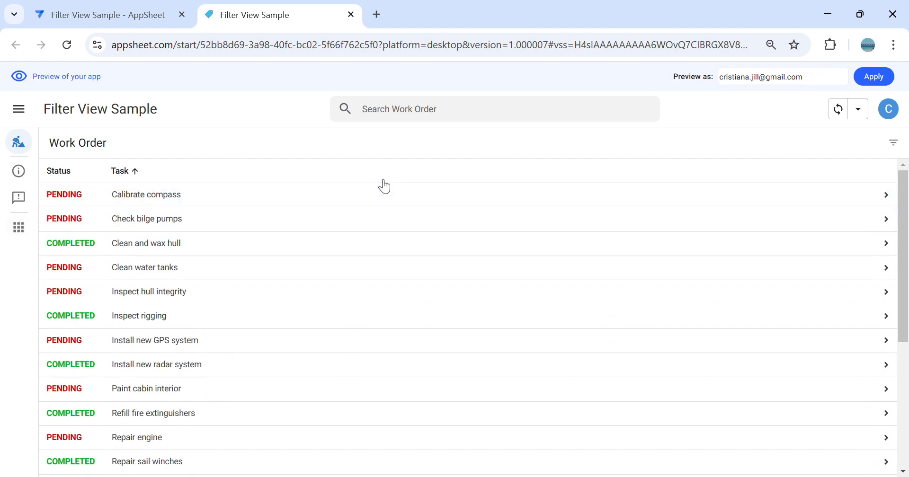
left_click(107, 14)
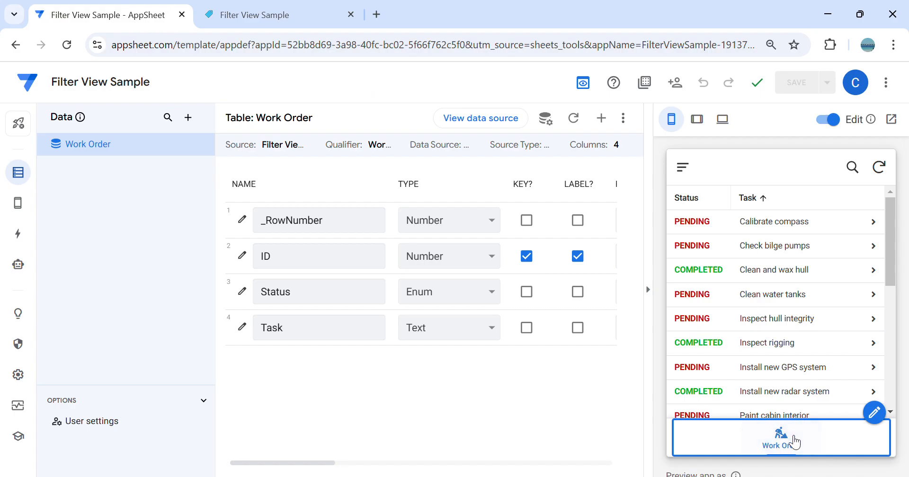
left_click(318, 256)
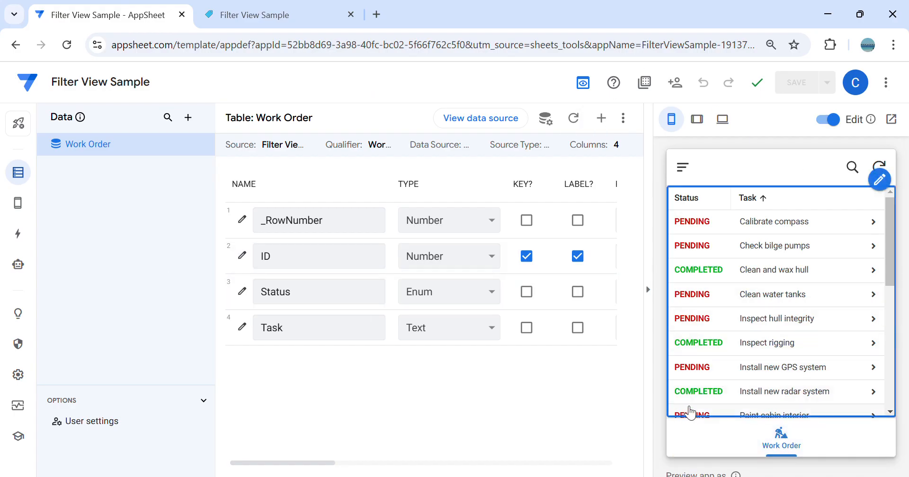
left_click(605, 83)
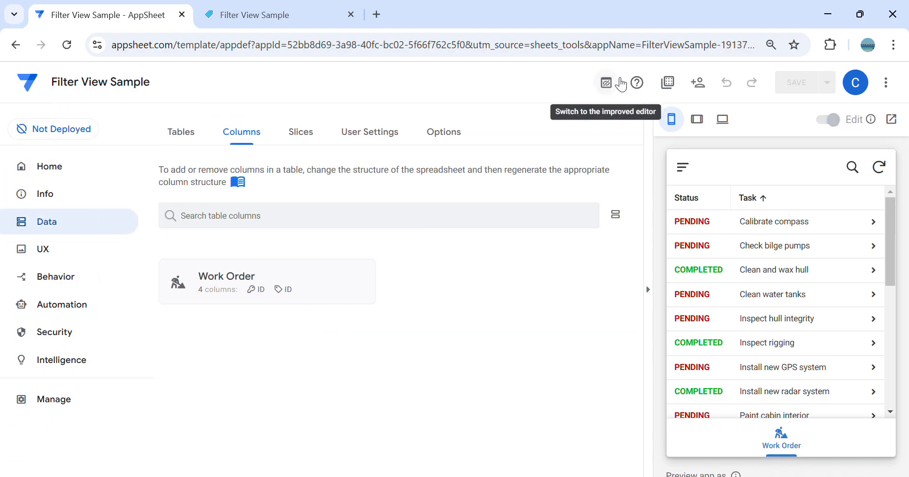
left_click(605, 82)
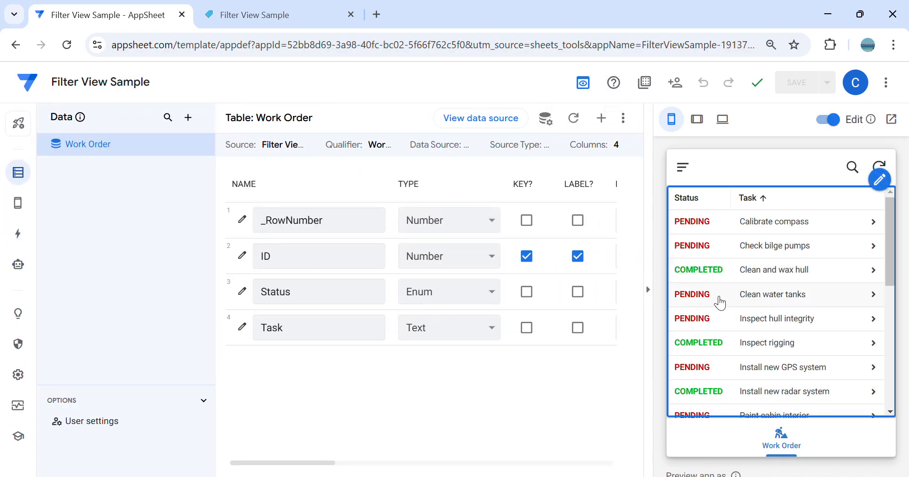
mouse_move(719, 241)
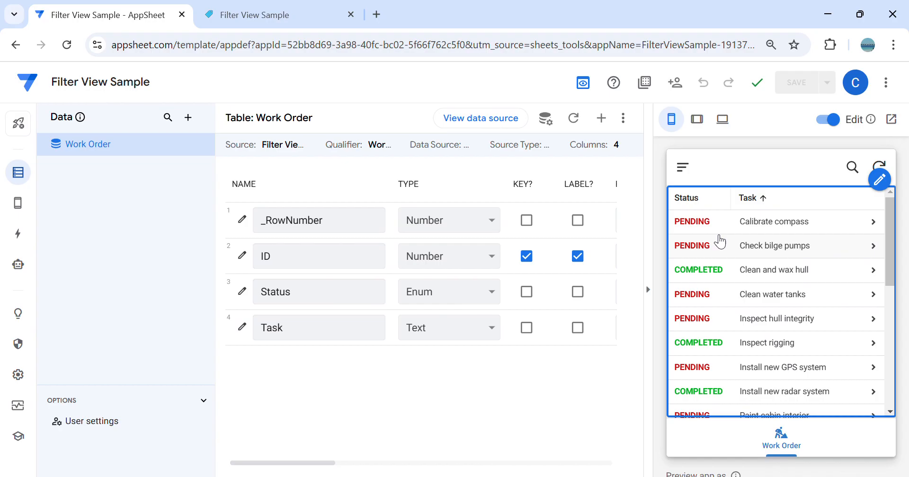
mouse_move(612, 288)
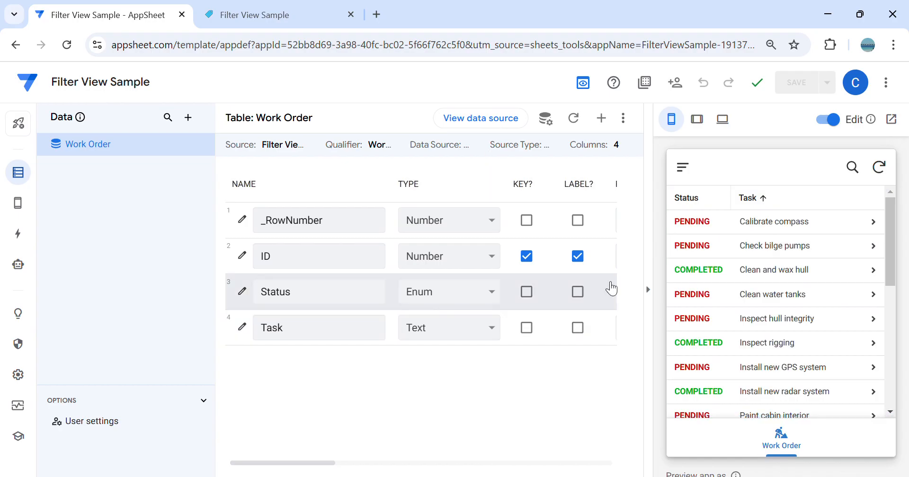
mouse_move(798, 355)
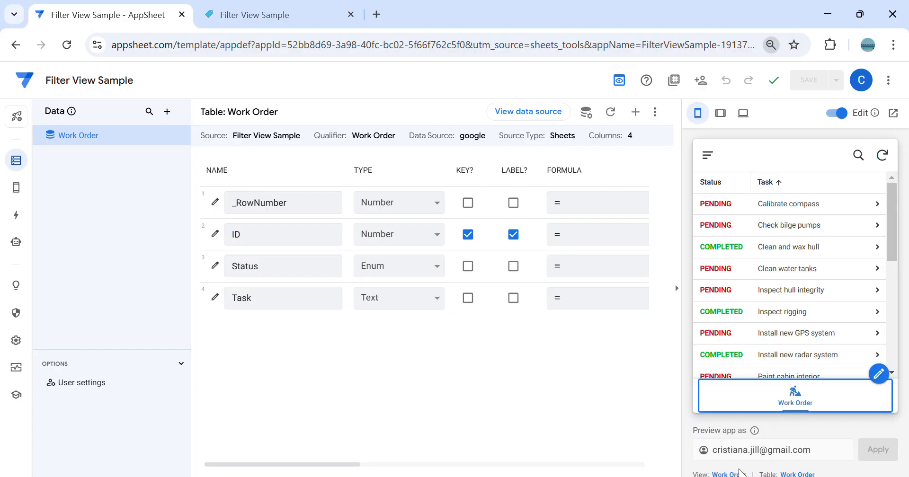
left_click(16, 188)
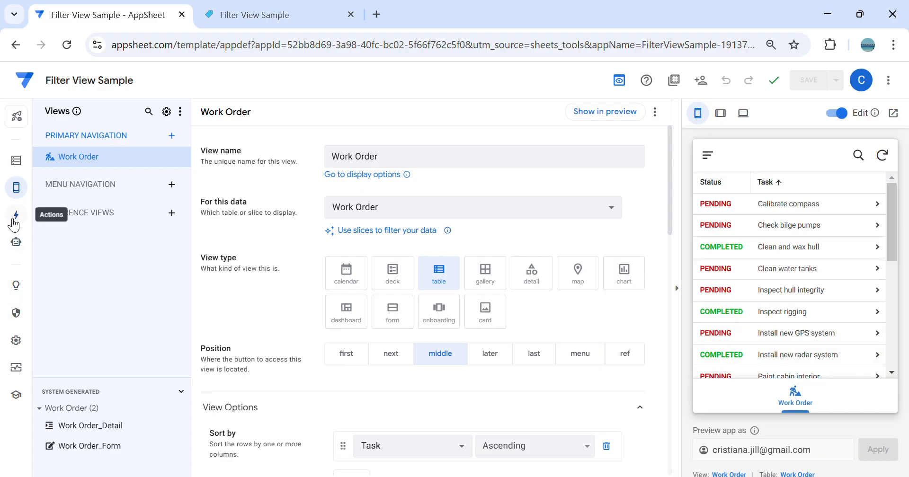
Add a Work Order action named Pending that does 'App: go to another view within this app'
left_click(16, 215)
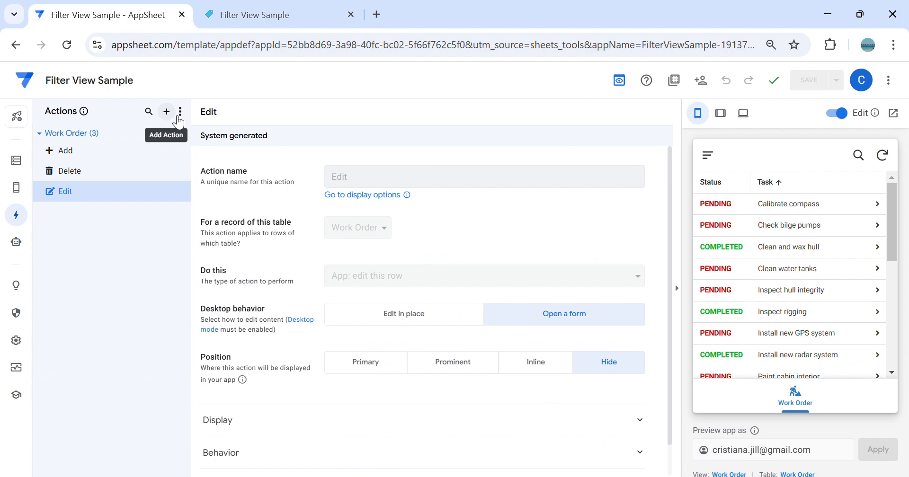
left_click(167, 111)
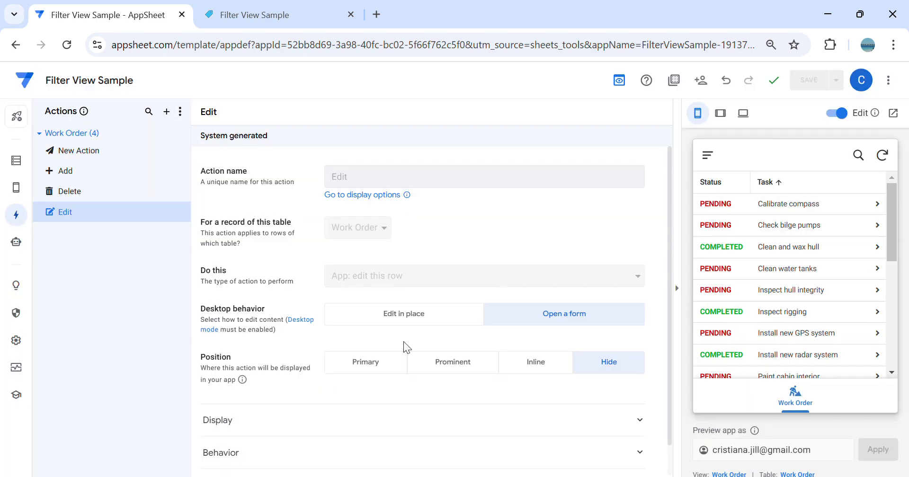
left_click(79, 150)
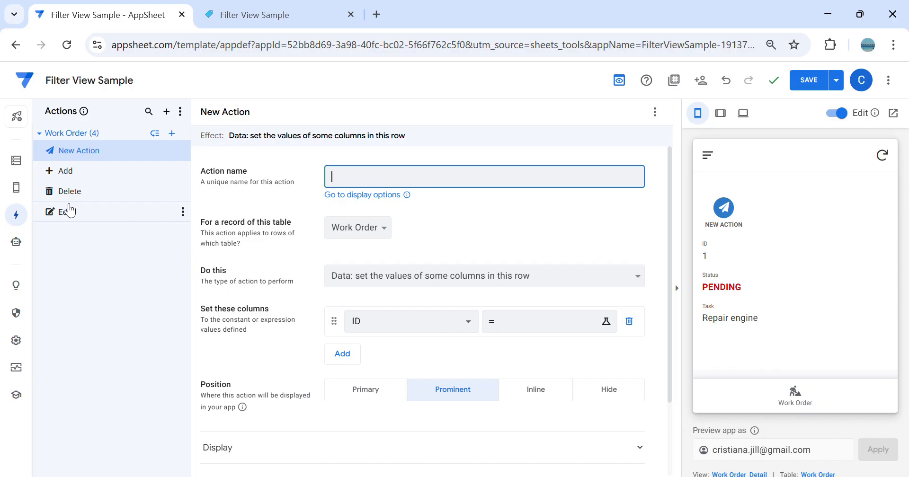
type("Pending")
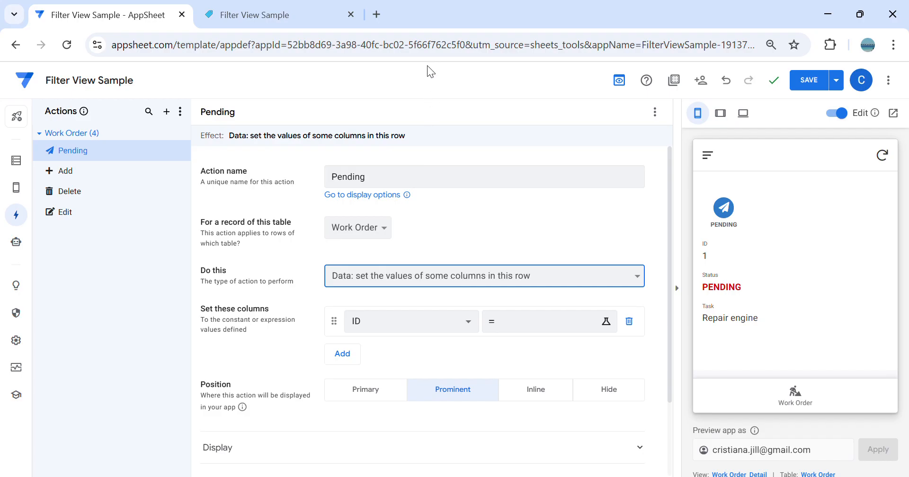
left_click(483, 276)
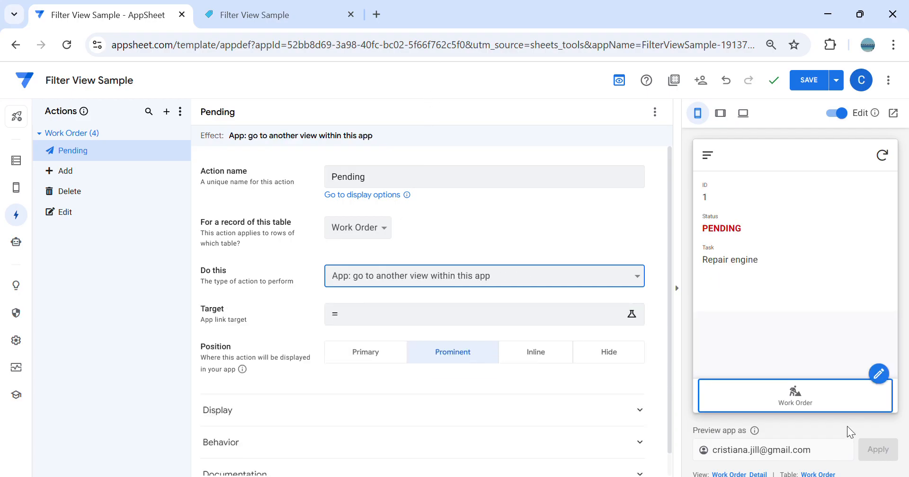
left_click(794, 403)
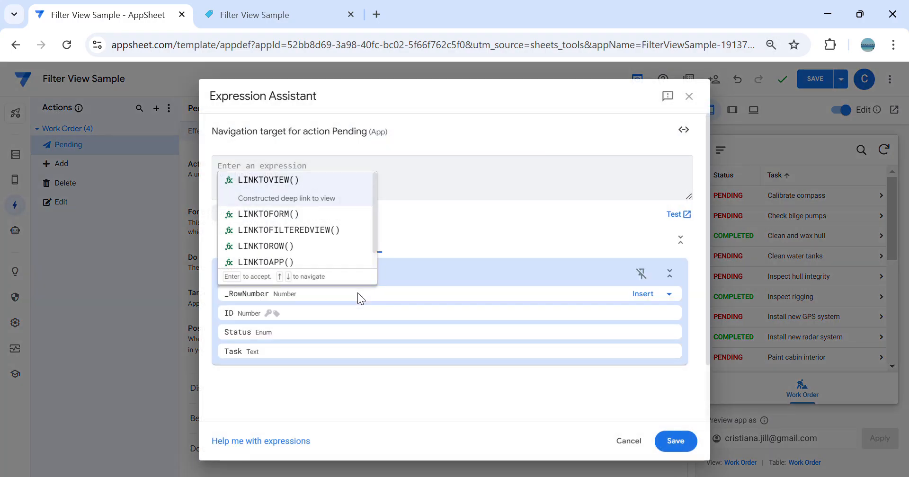
Start the target expression with LINKTOFILTEREDVIEW("Work Order", and begin the Status filter
type("LI")
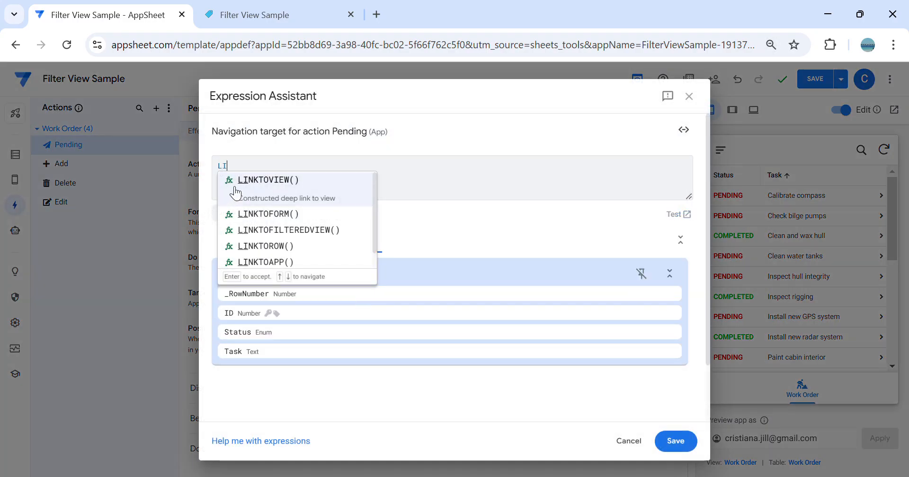
left_click(286, 230)
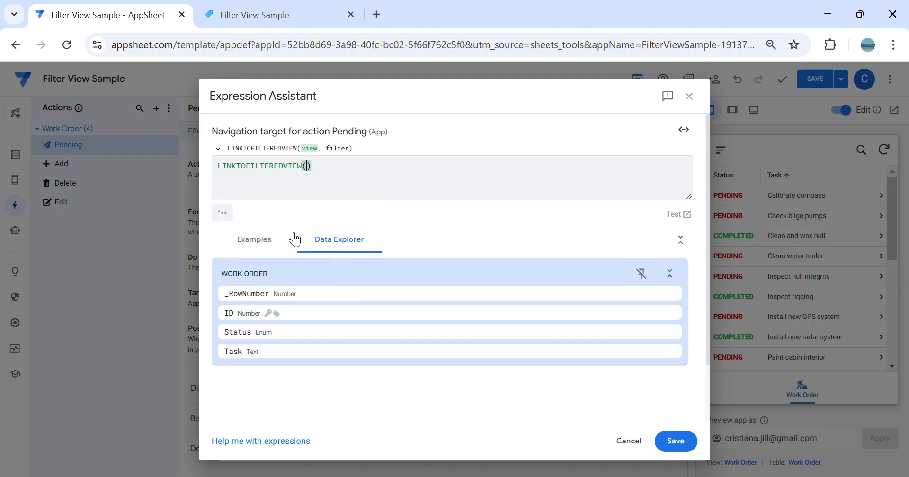
type("\"\"")
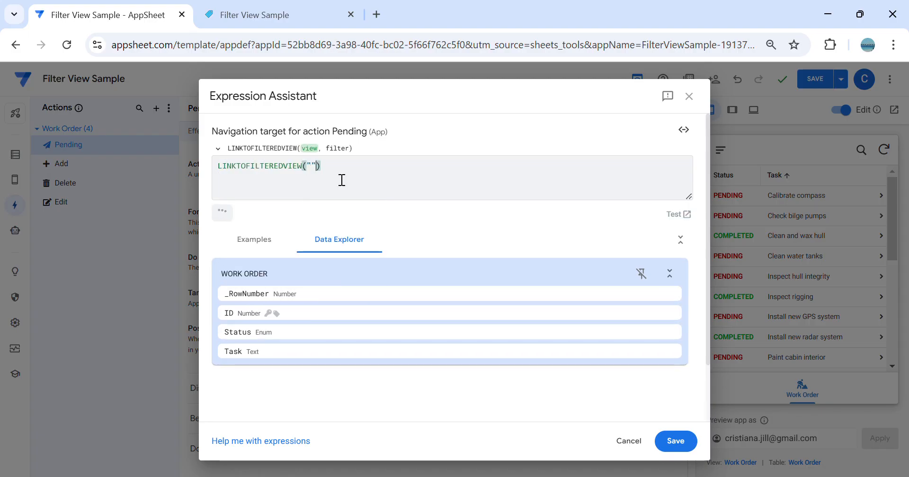
type("w")
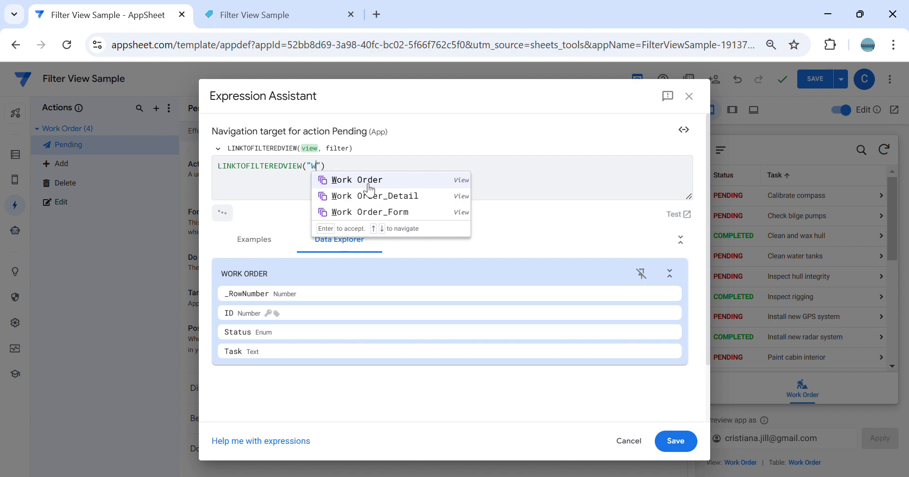
left_click(356, 180)
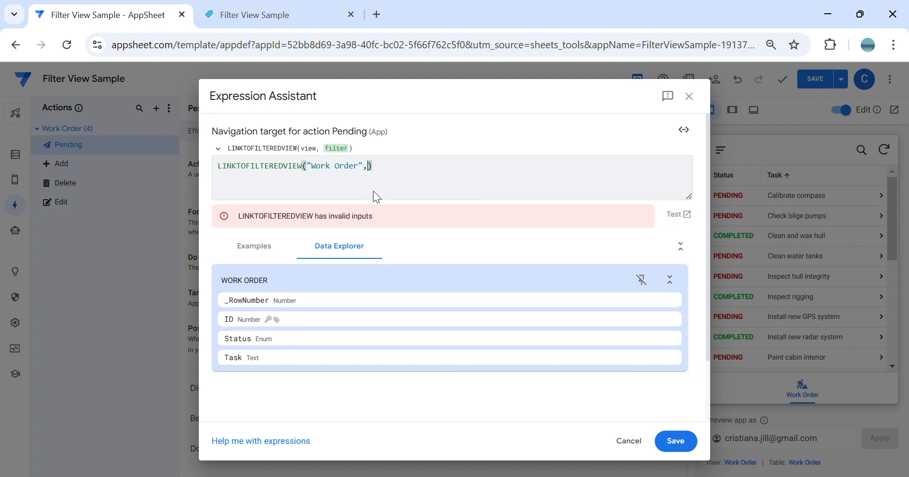
type("[")
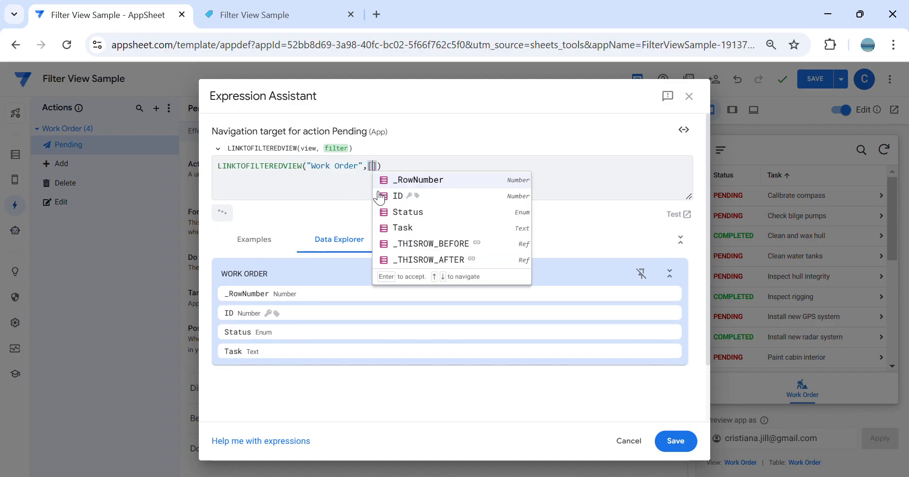
Complete the filter as [Status]="Pending" and save the target expression
left_click(407, 212)
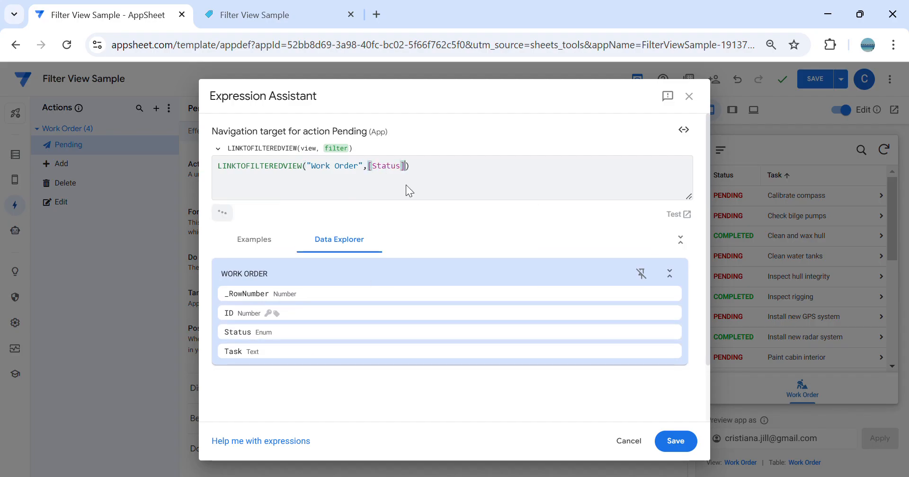
type("=\"\"")
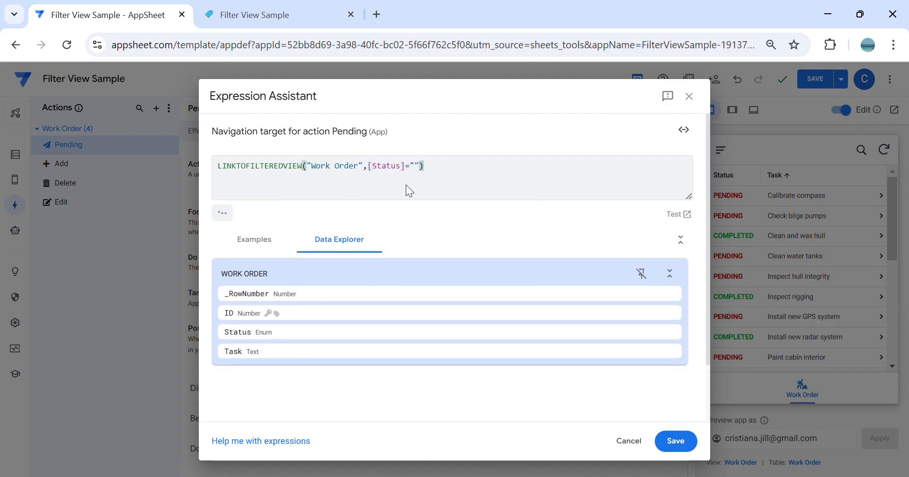
left_click(413, 166)
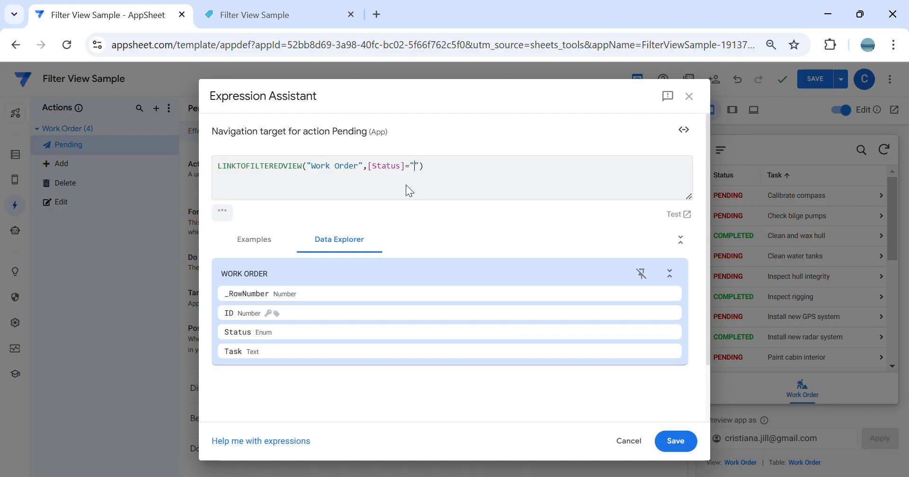
type("P")
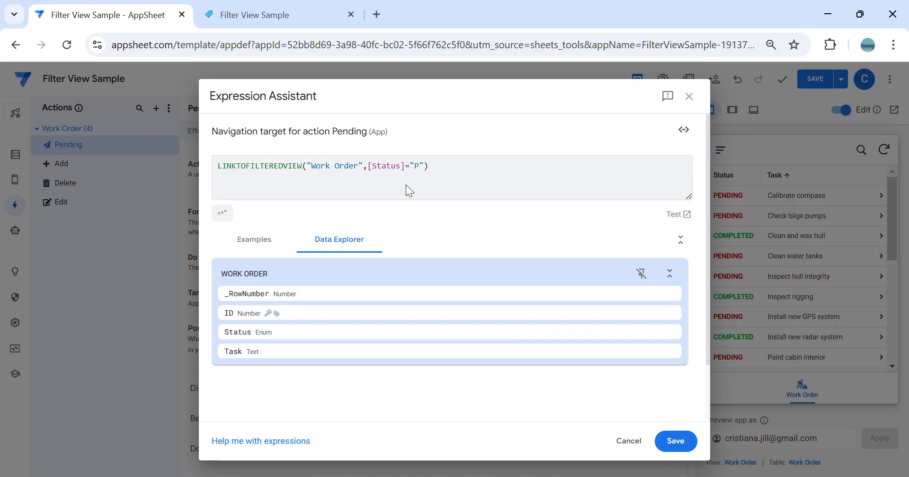
type("ending")
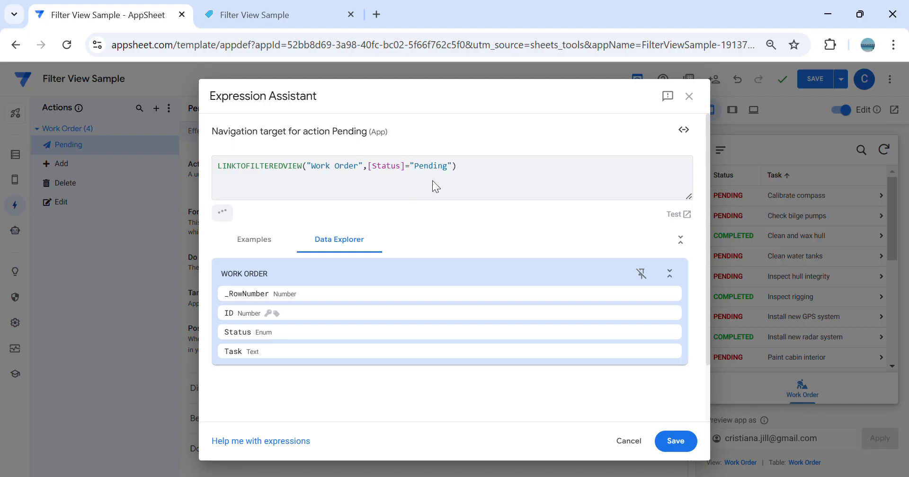
left_click(675, 442)
type("f")
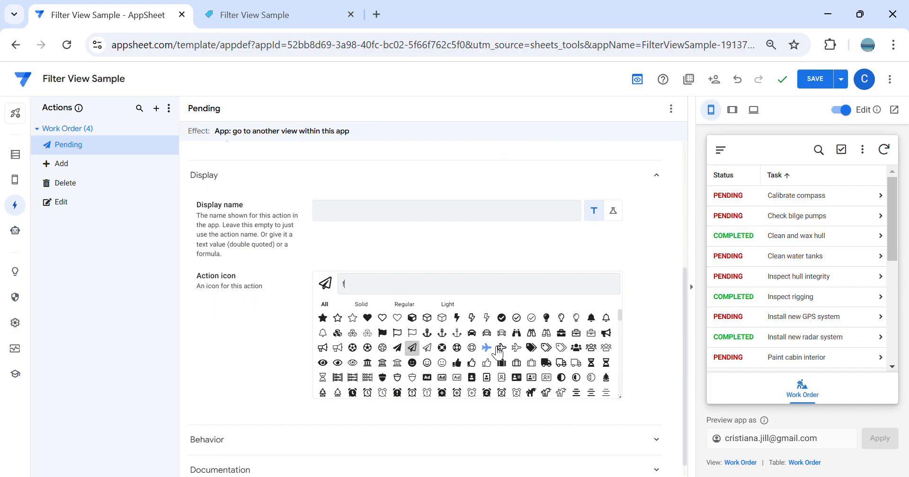
Assign the filter icon to the Pending action and go to its Behavior condition
type("ilt")
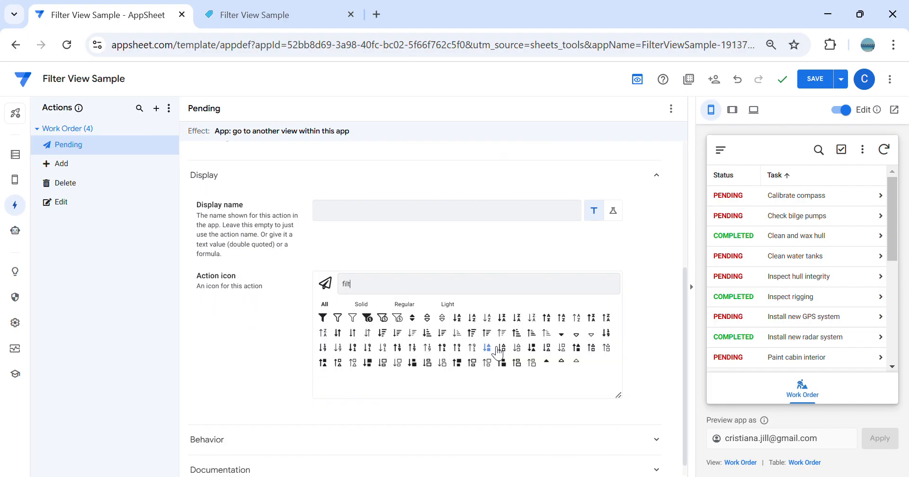
mouse_move(502, 406)
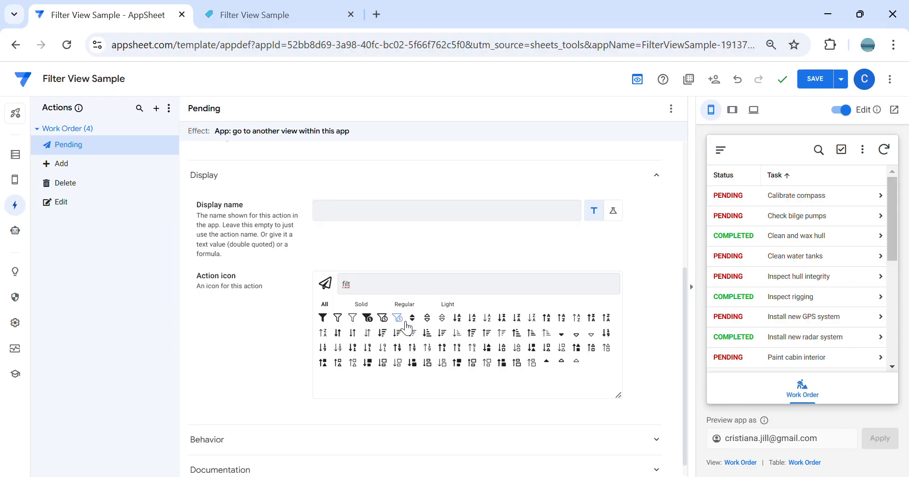
left_click(323, 318)
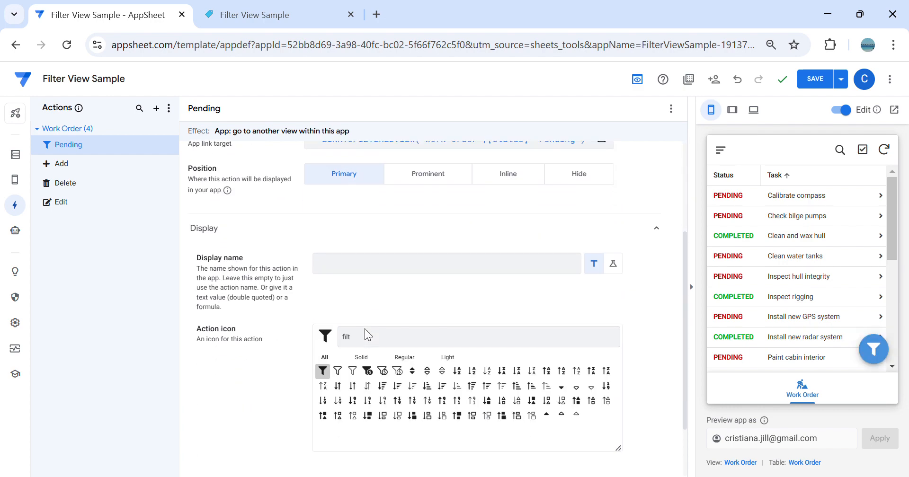
scroll("down", 3)
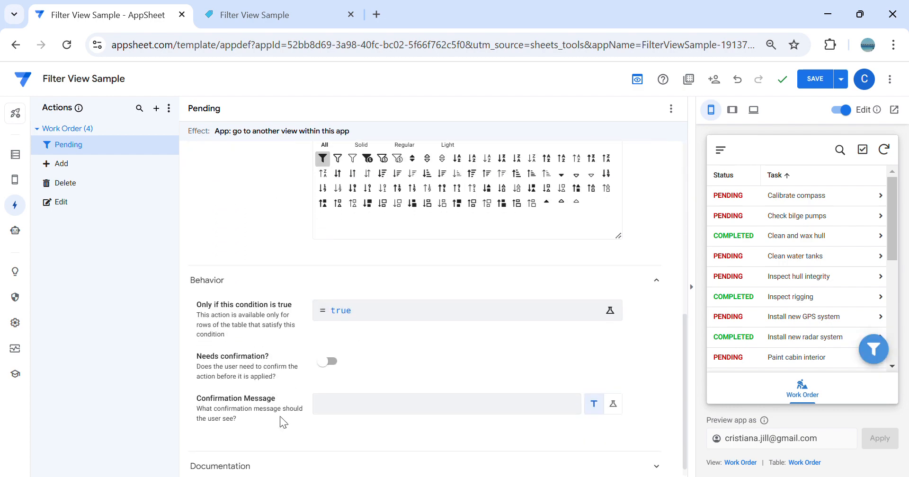
left_click(610, 311)
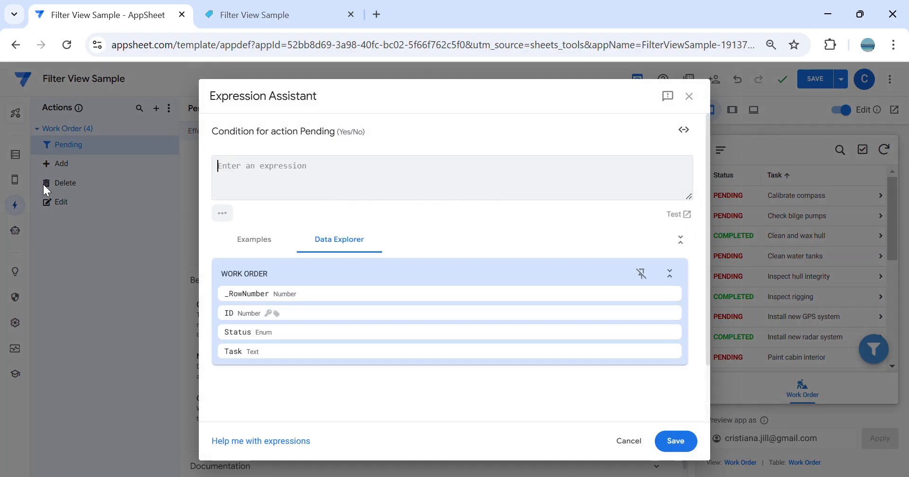
Set the availability condition to CONTEXT("viewtype")<>"detail" and save it
type("contex")
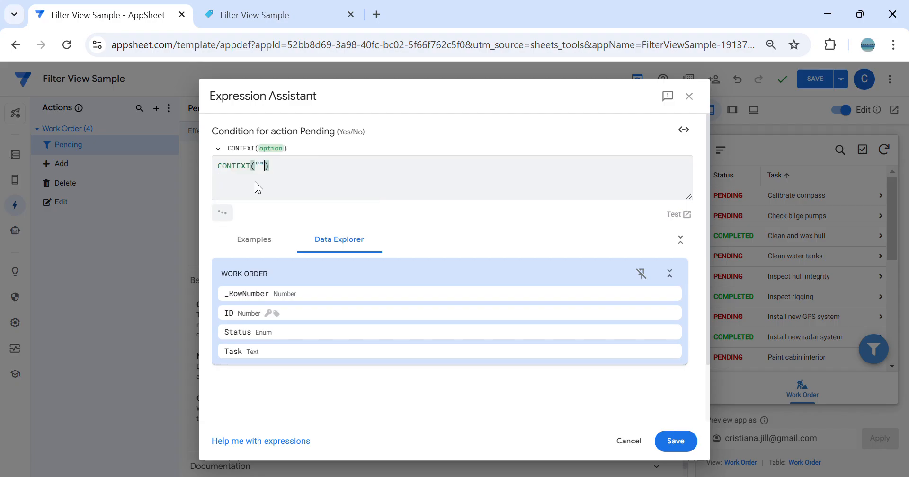
type("viewtype")
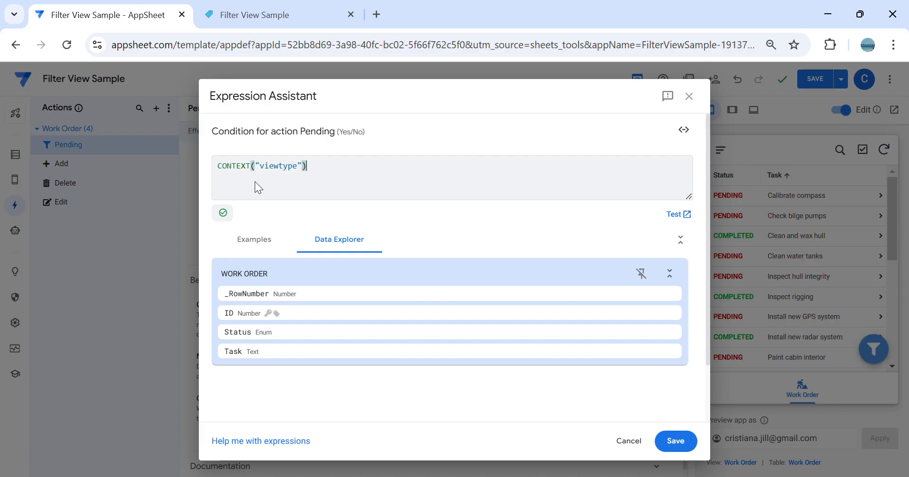
type("<>\"\"")
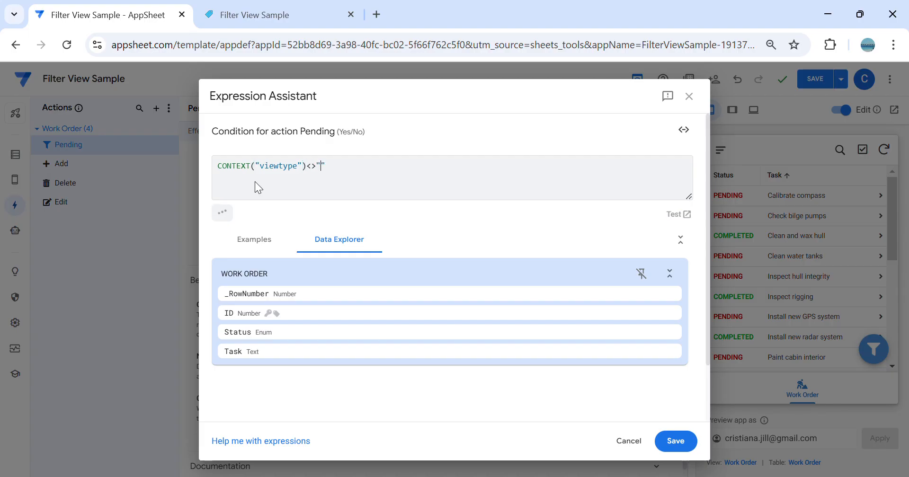
type("detail")
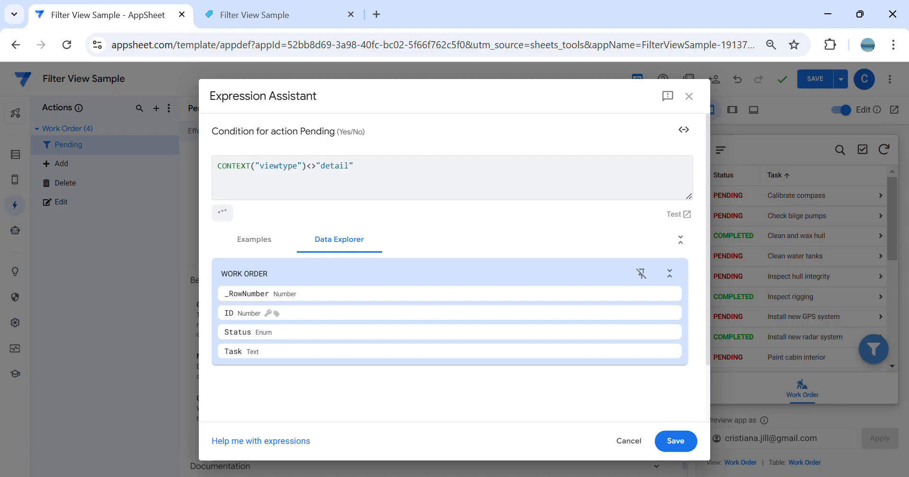
left_click(675, 440)
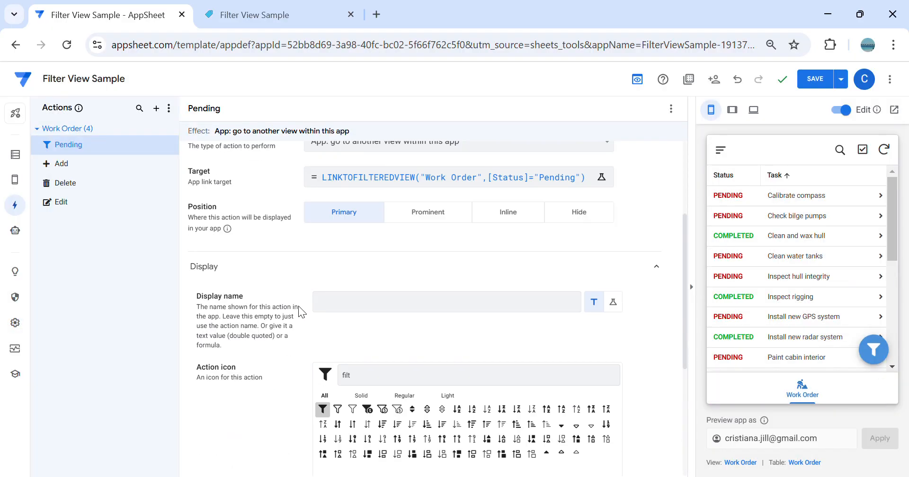
Verify in preview that the action is hidden on the Clean water tanks detail, then save the app
scroll("up", 3)
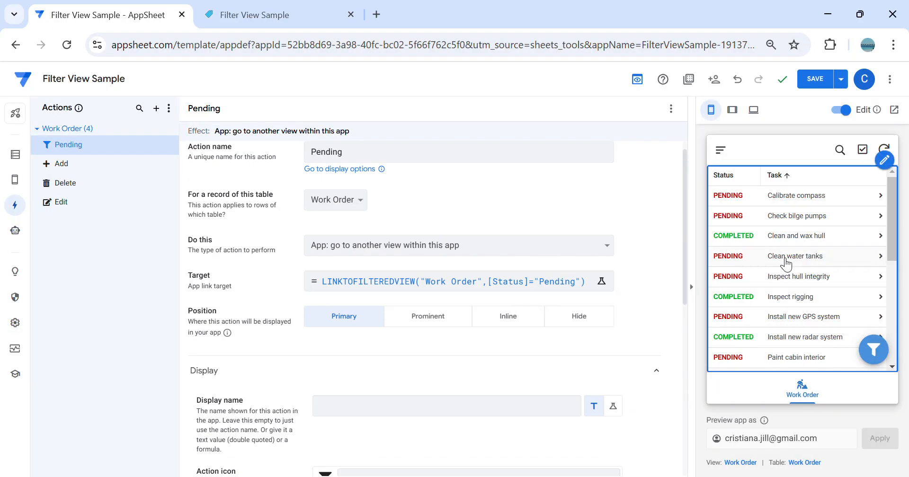
left_click(795, 256)
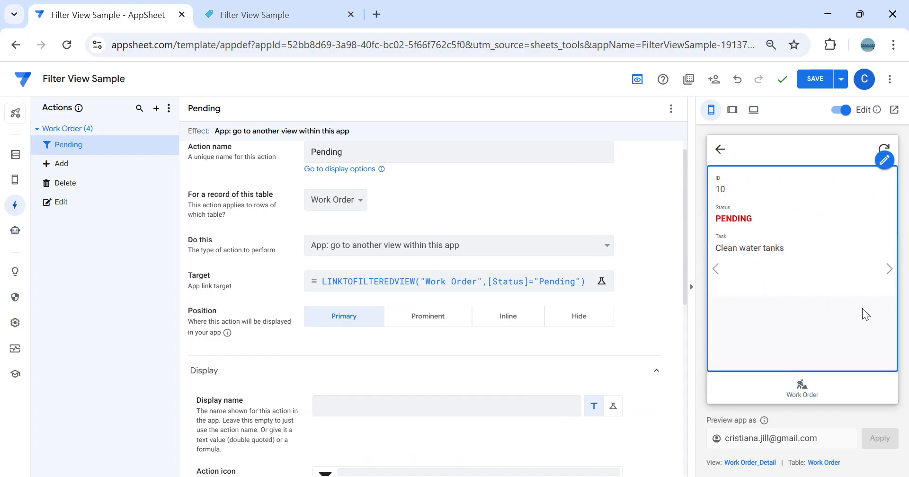
mouse_move(735, 170)
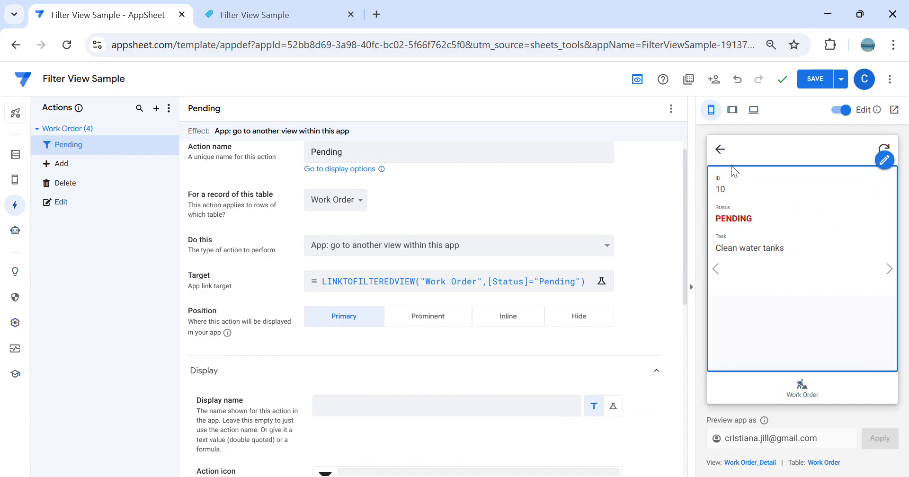
left_click(720, 148)
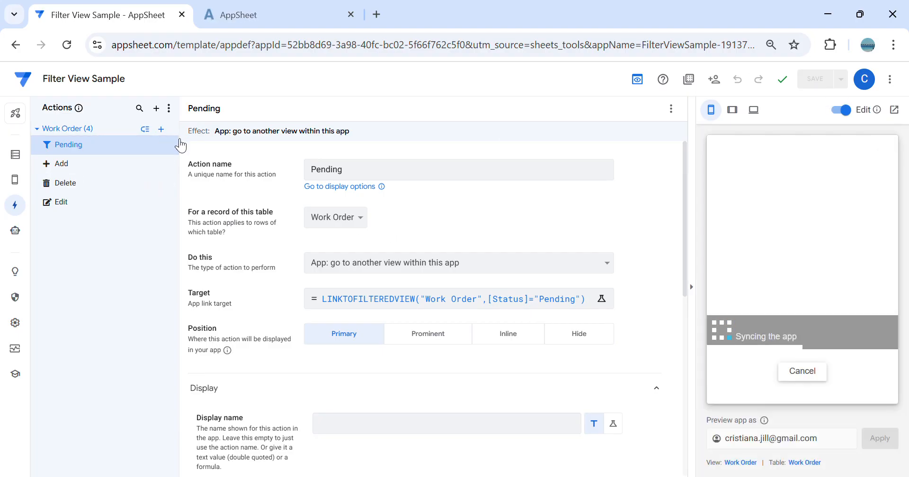
Duplicate Pending as Completed with target LINKTOFILTEREDVIEW("Work Order",[Status]="Completed") and save
left_click(161, 129)
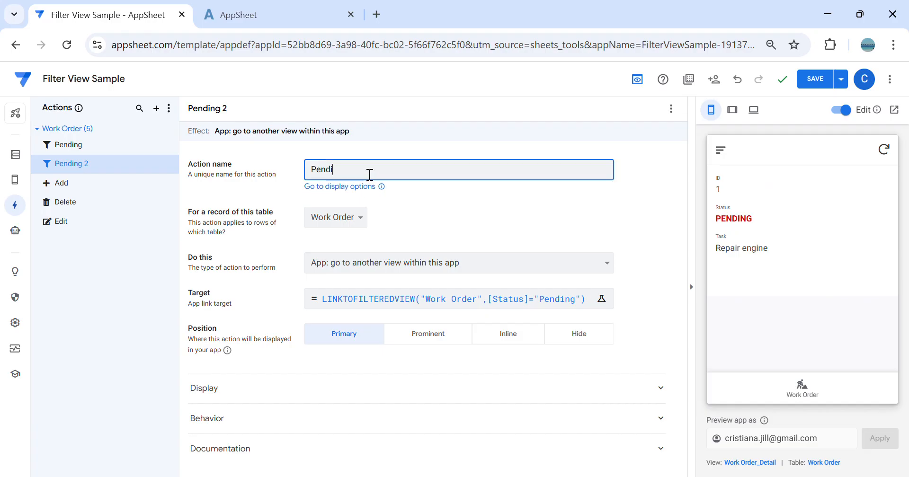
type("Come")
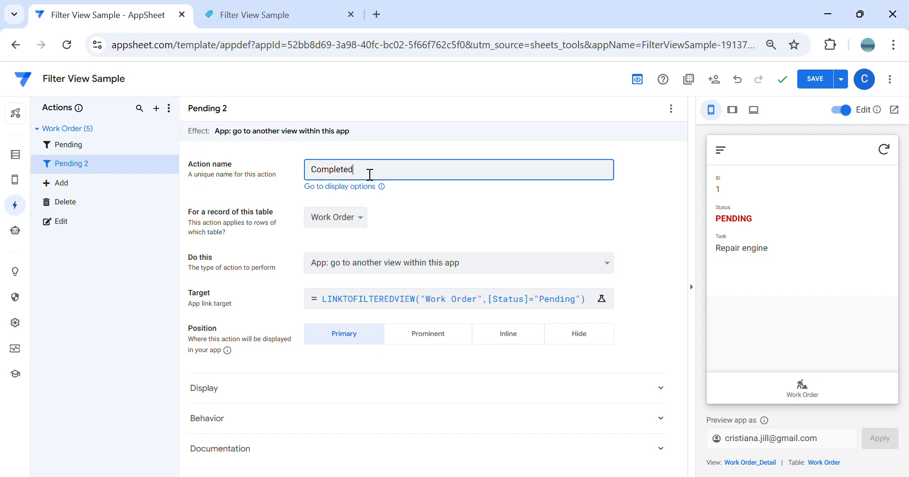
left_click(601, 299)
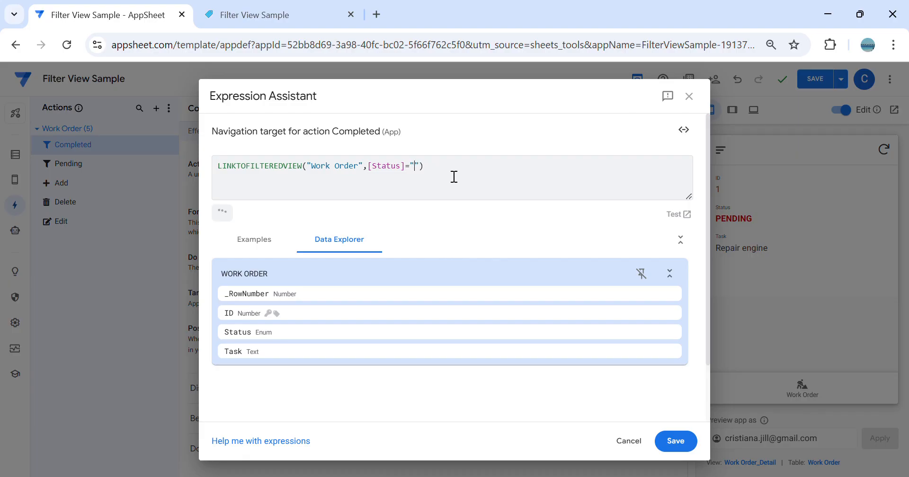
type("Completed")
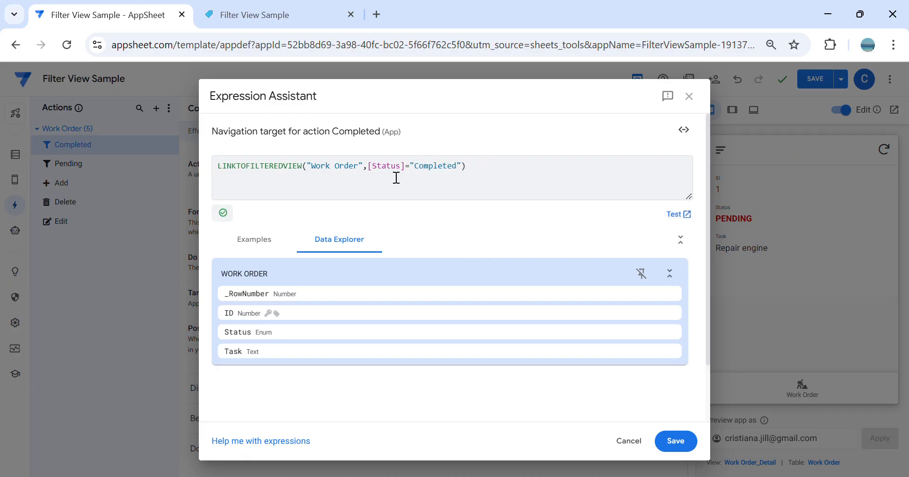
left_click(385, 165)
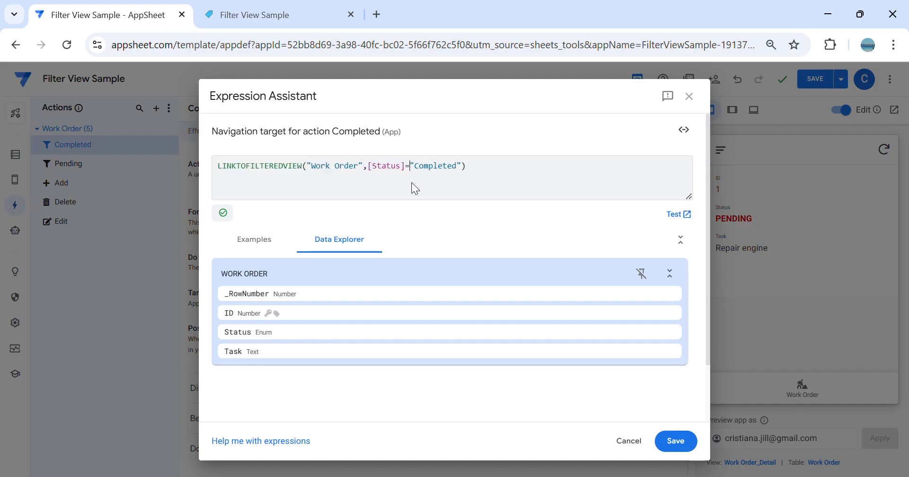
left_click(675, 441)
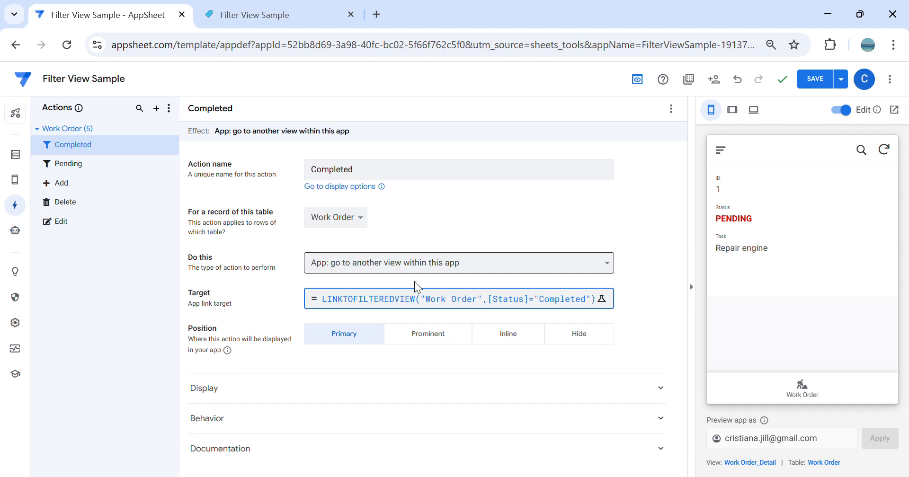
Duplicate Completed as the All action with target LINKTOVIEW("Work Order") and save
left_click(170, 144)
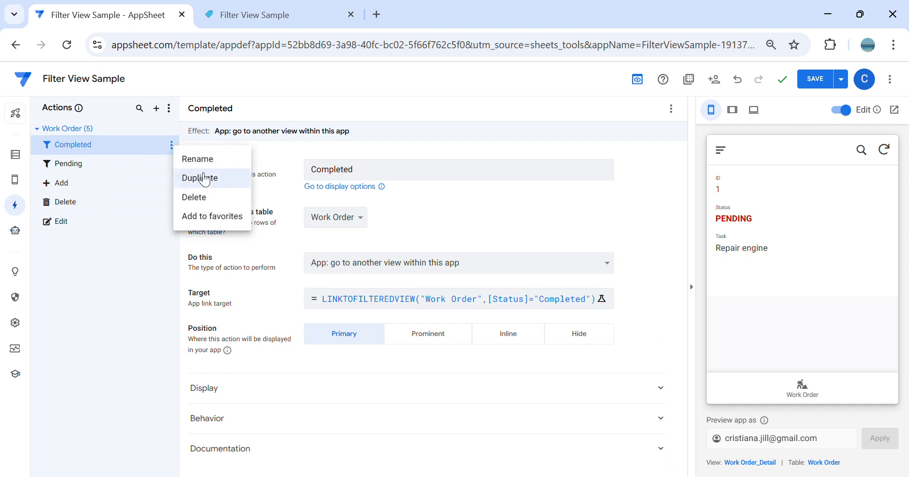
left_click(200, 178)
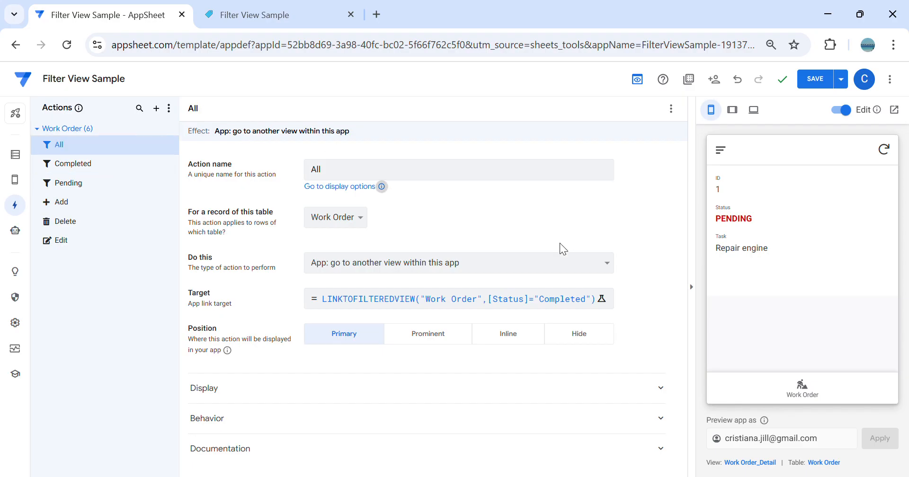
left_click(601, 298)
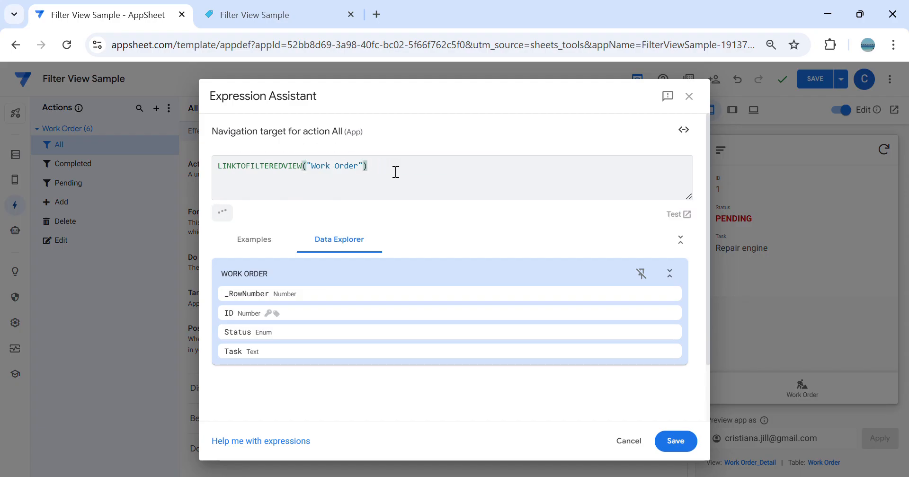
left_click(291, 174)
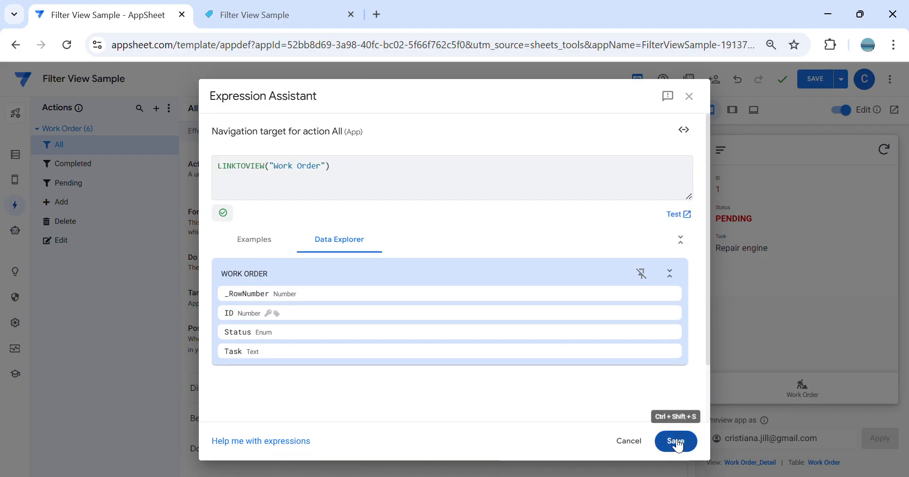
left_click(675, 441)
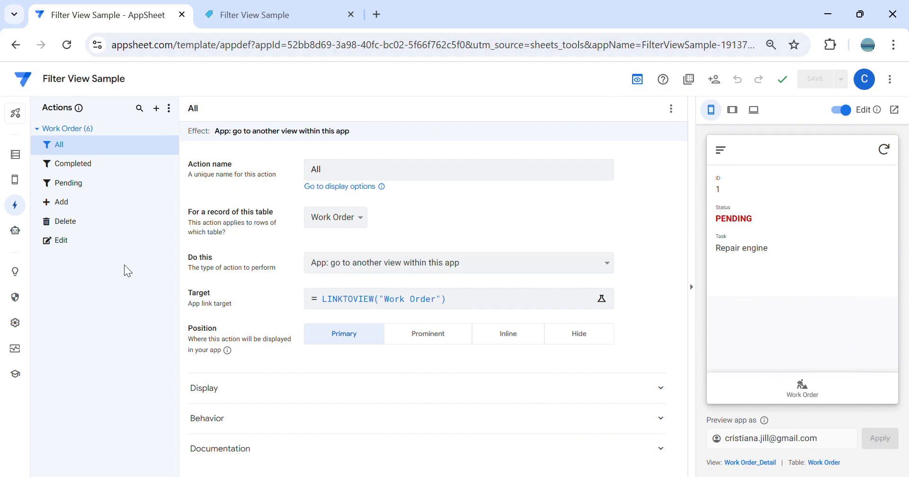
mouse_move(15, 156)
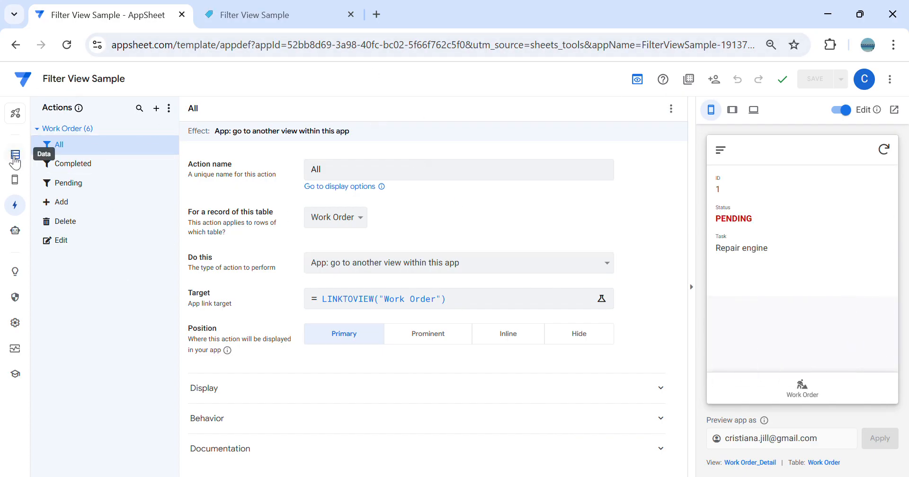
From the Data section in the legacy editor, launch the app preview in its own browser tab
left_click(15, 157)
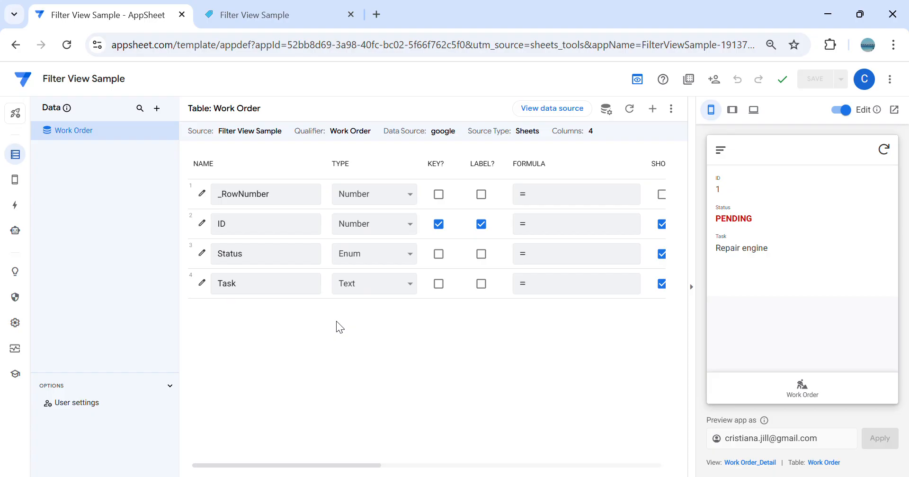
mouse_move(345, 322)
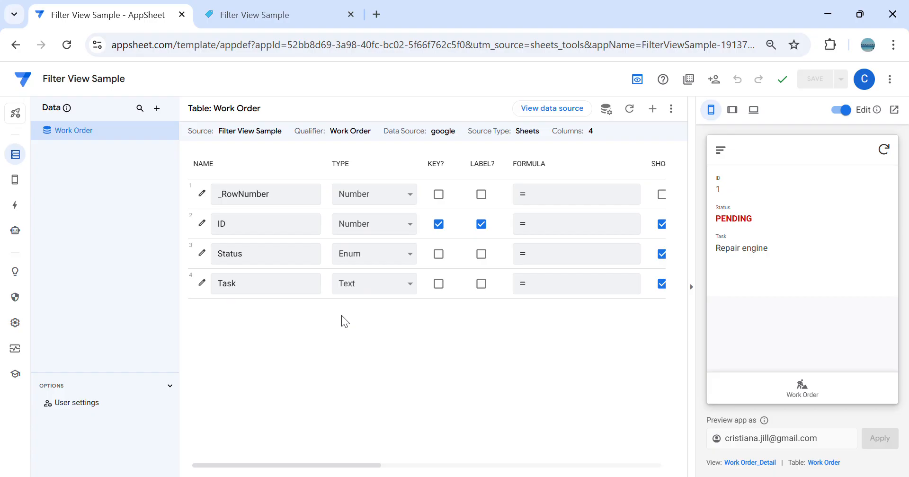
mouse_move(637, 80)
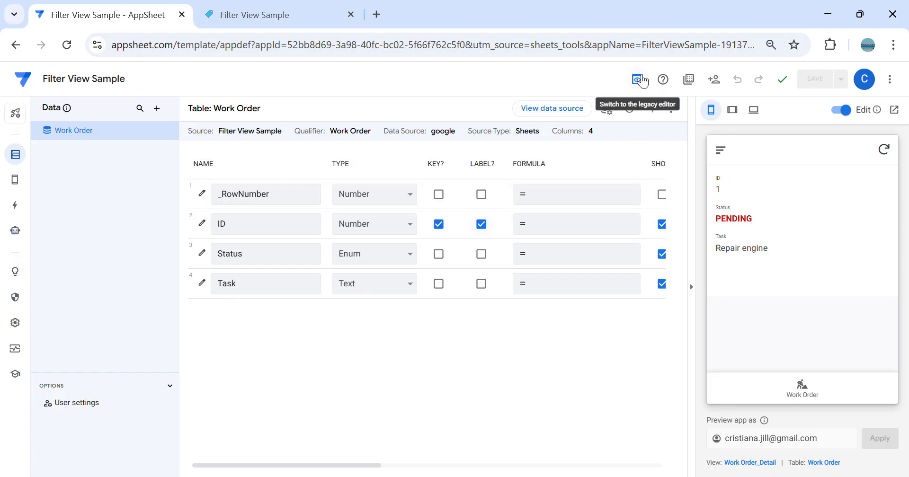
left_click(639, 79)
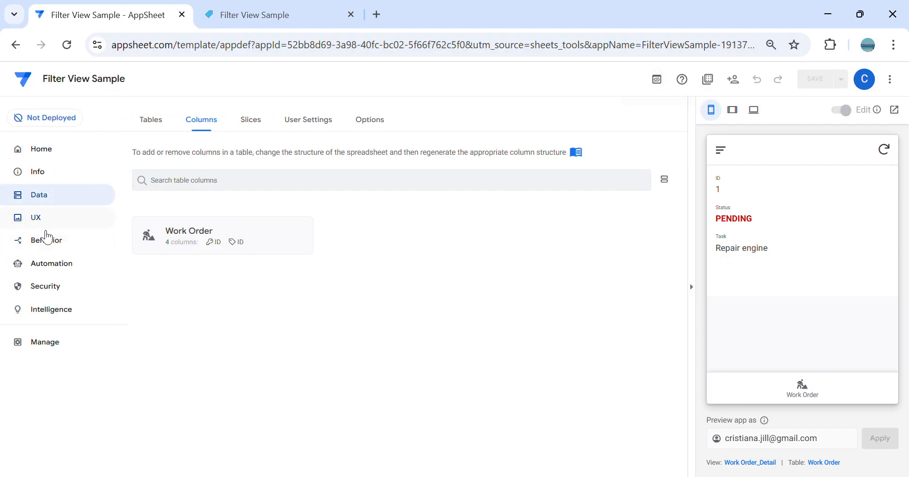
left_click(150, 119)
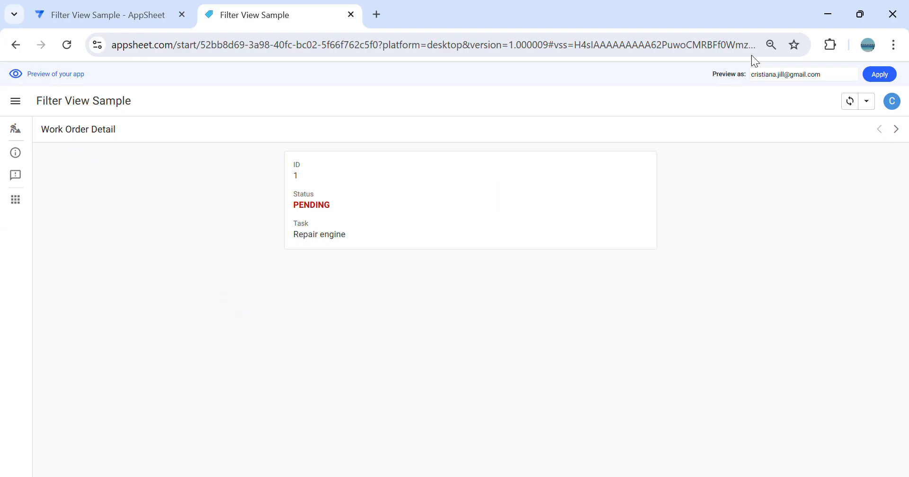
Sync the preview, then try the Pending and Completed filter buttons on the Work Order list
left_click(850, 101)
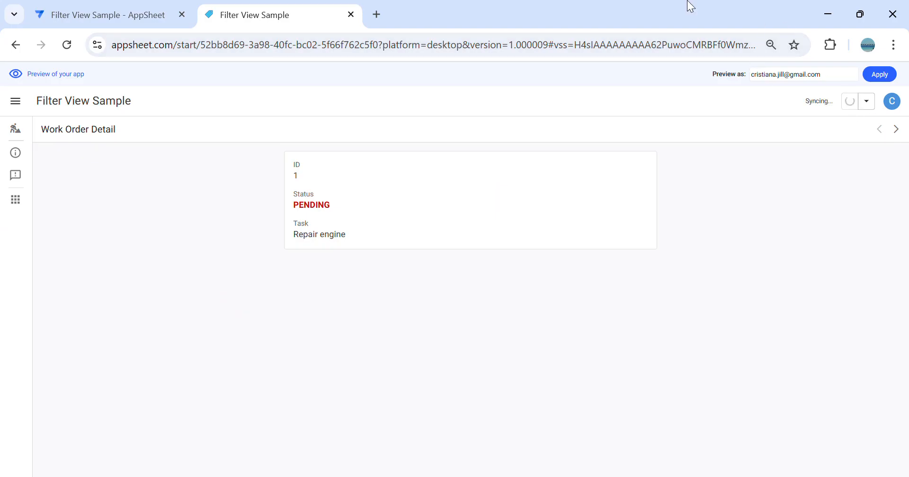
mouse_move(15, 128)
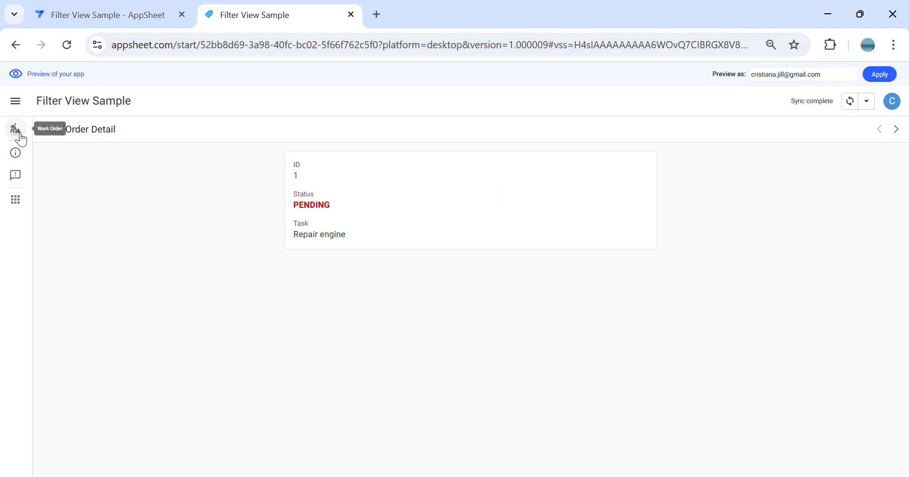
left_click(15, 128)
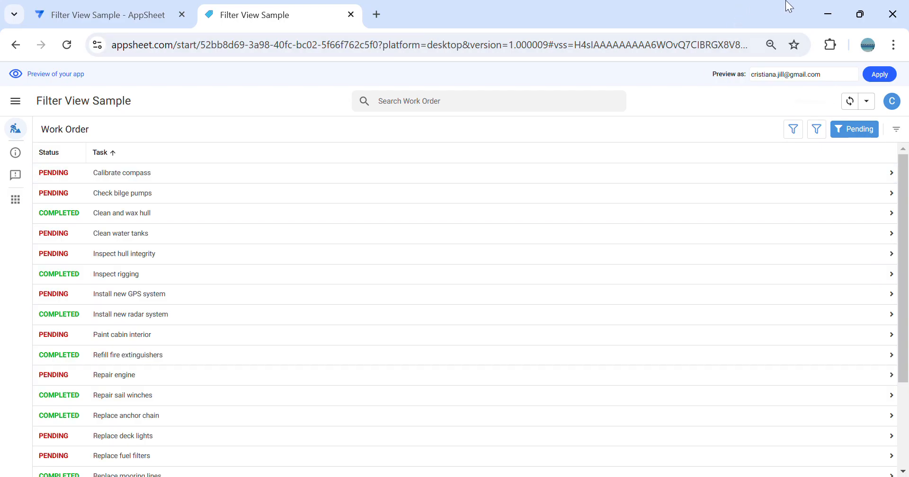
mouse_move(750, 239)
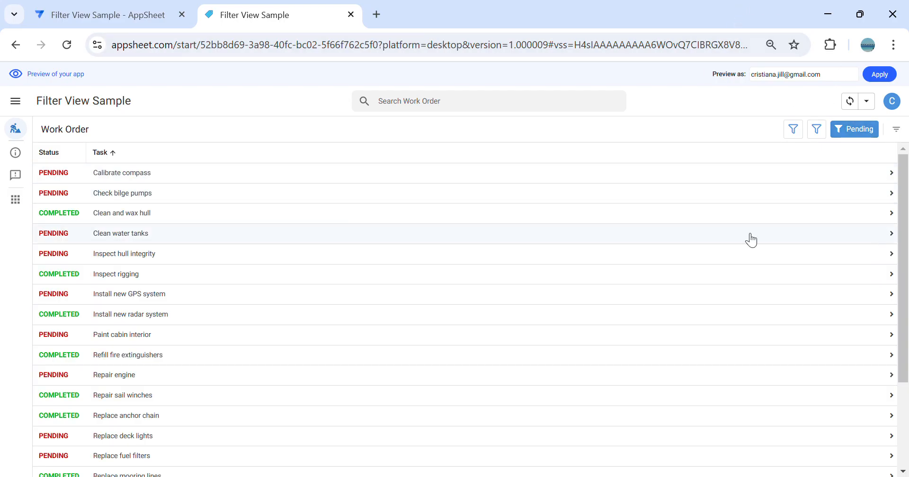
mouse_move(122, 395)
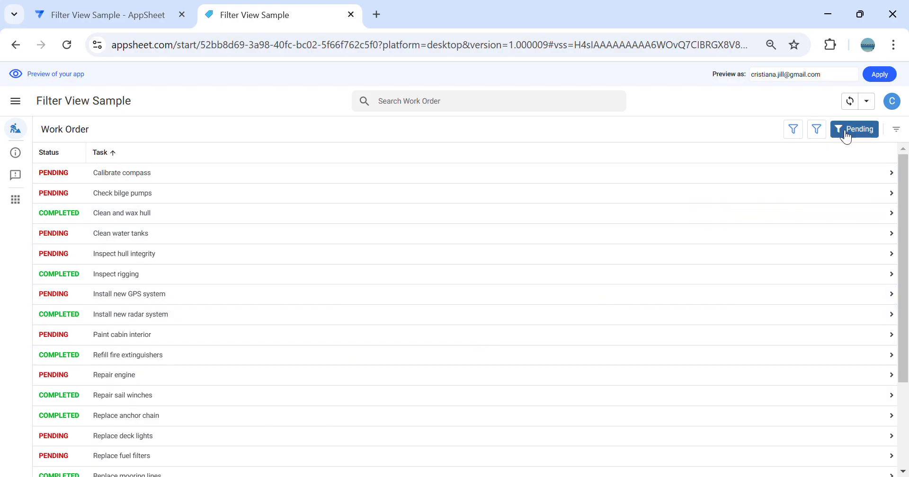
left_click(852, 129)
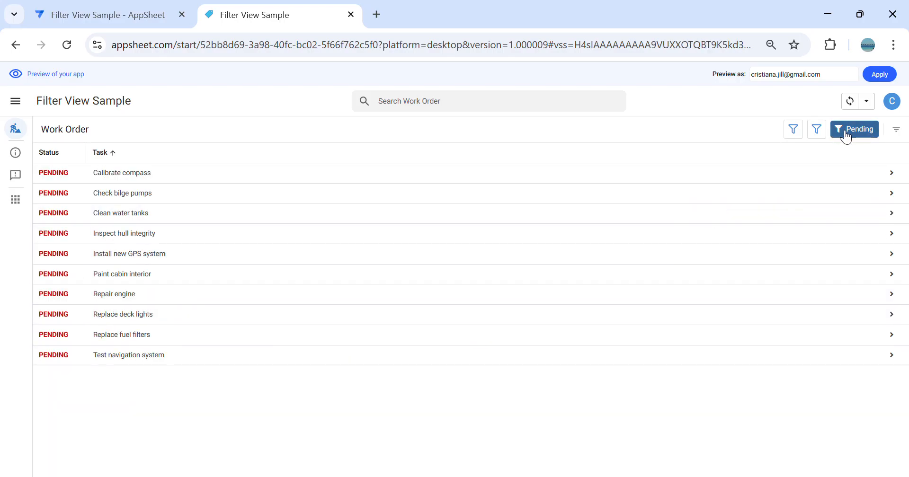
mouse_move(701, 210)
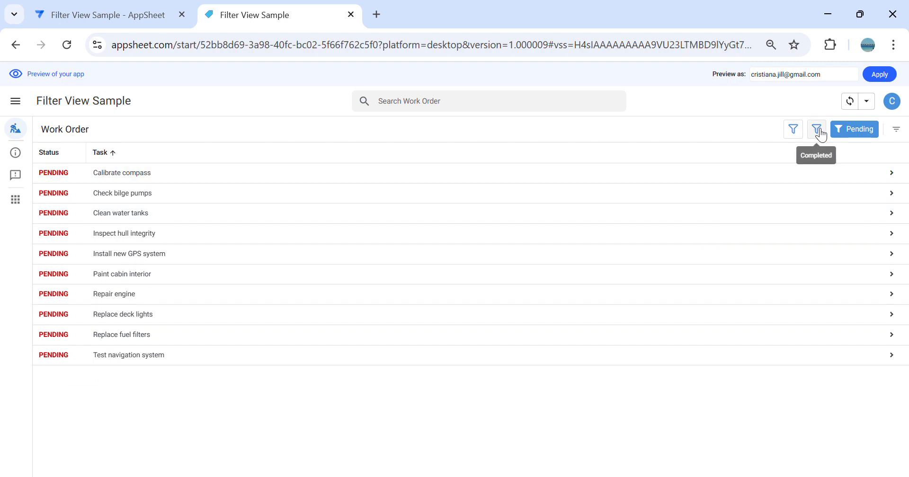
left_click(816, 129)
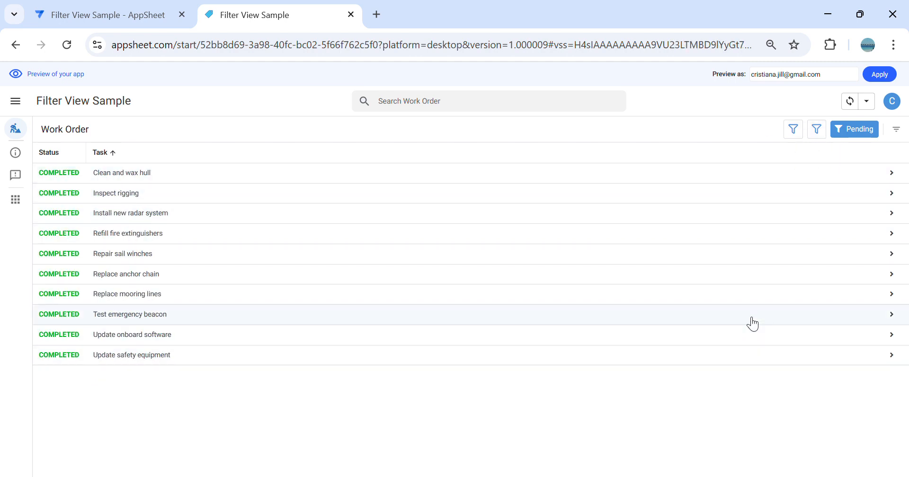
mouse_move(793, 128)
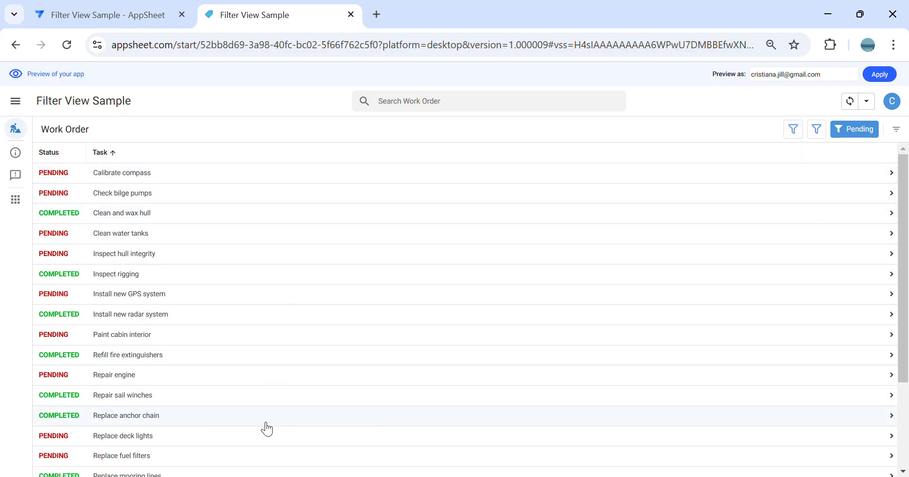
scroll("down", 3)
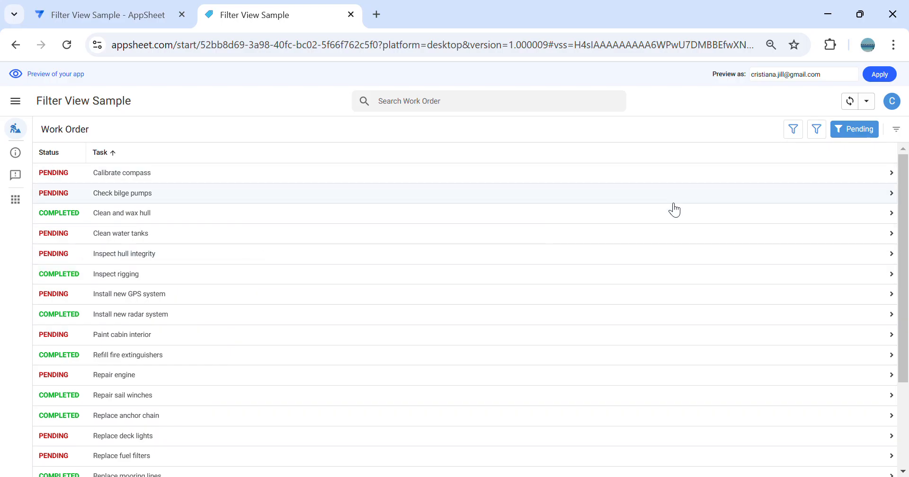
mouse_move(671, 205)
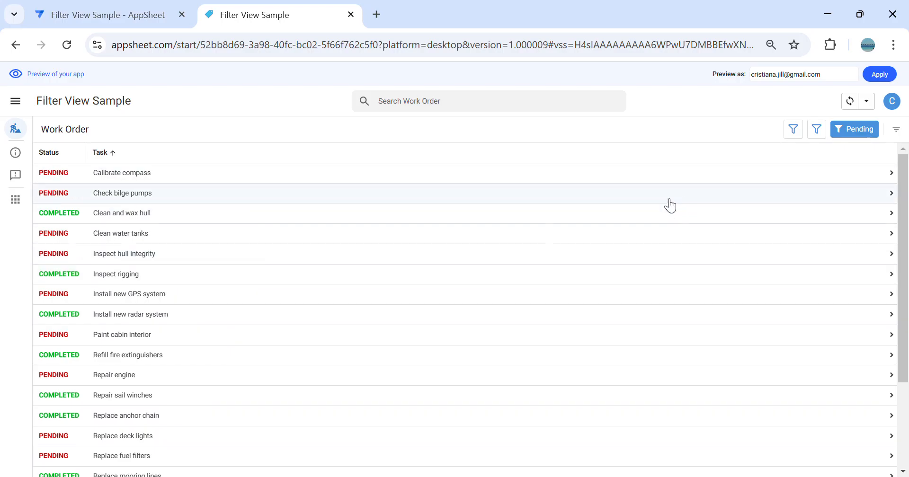
mouse_move(631, 158)
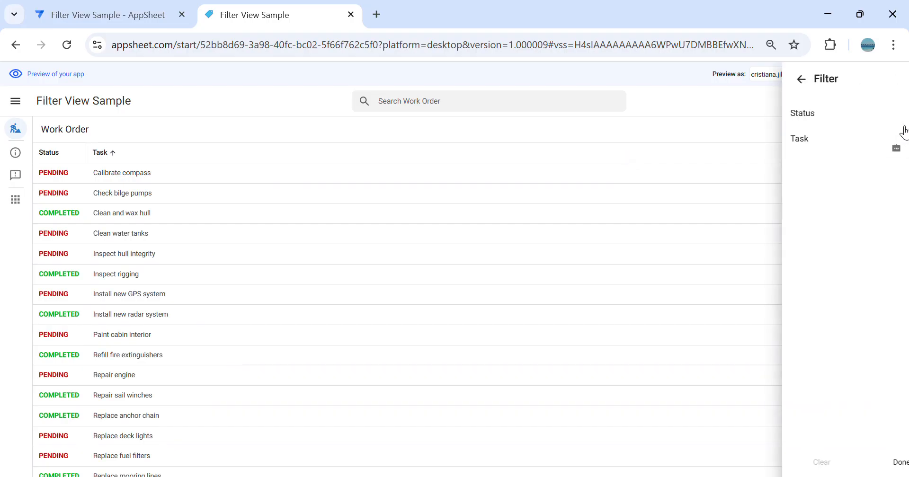
left_click(799, 138)
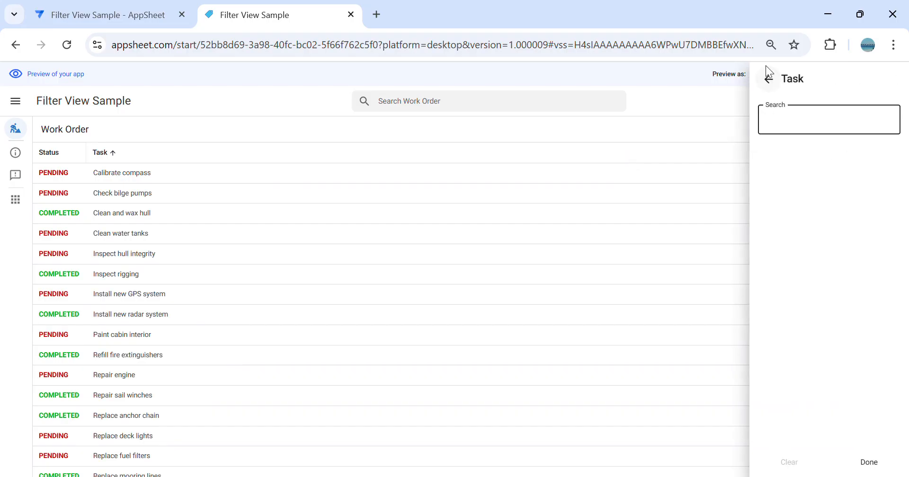
left_click(766, 79)
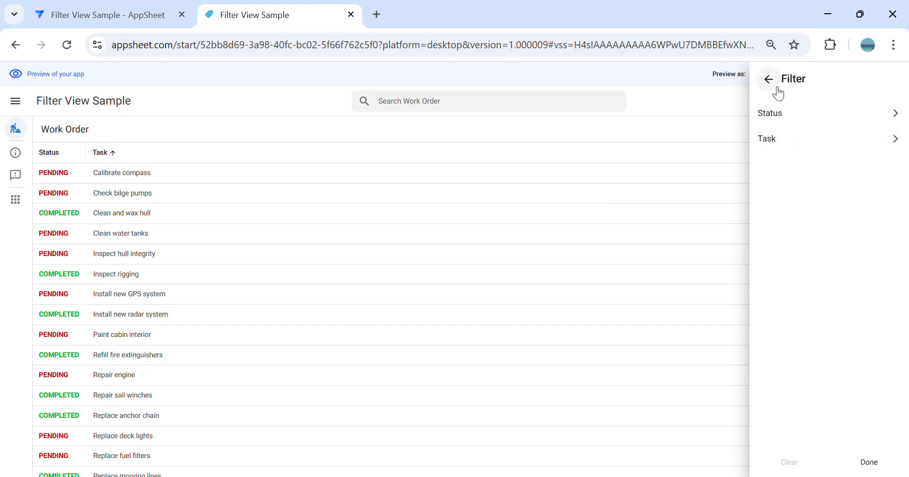
mouse_move(833, 139)
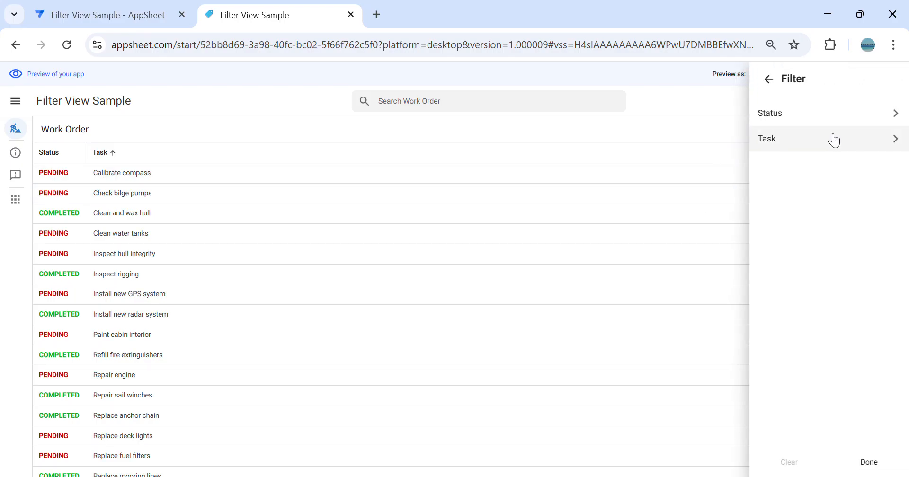
mouse_move(769, 80)
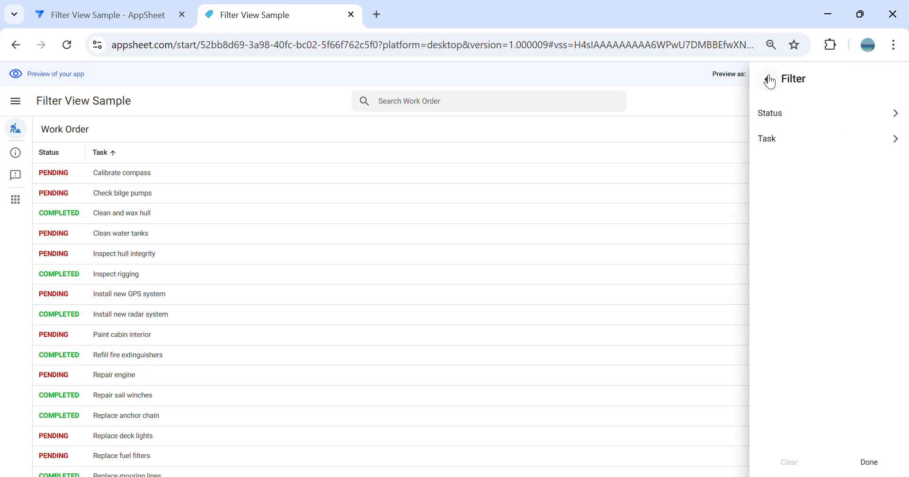
left_click(868, 462)
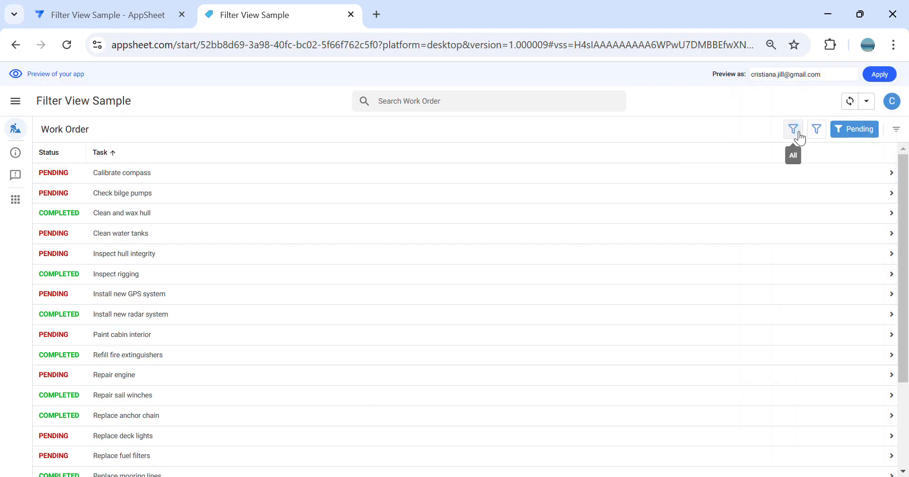
left_click(853, 129)
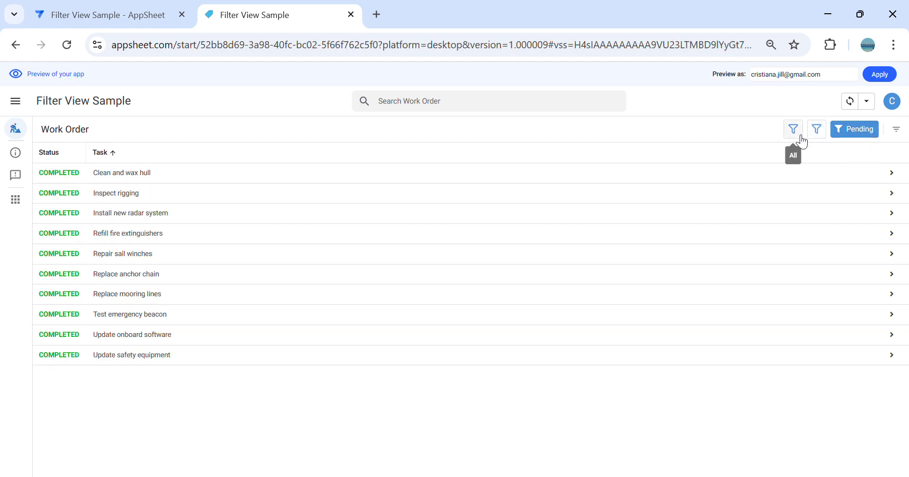
left_click(793, 128)
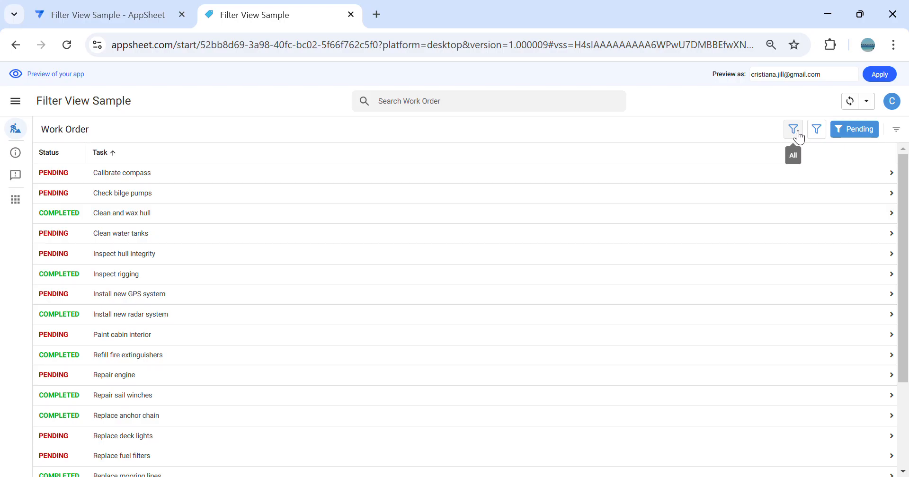
mouse_move(687, 168)
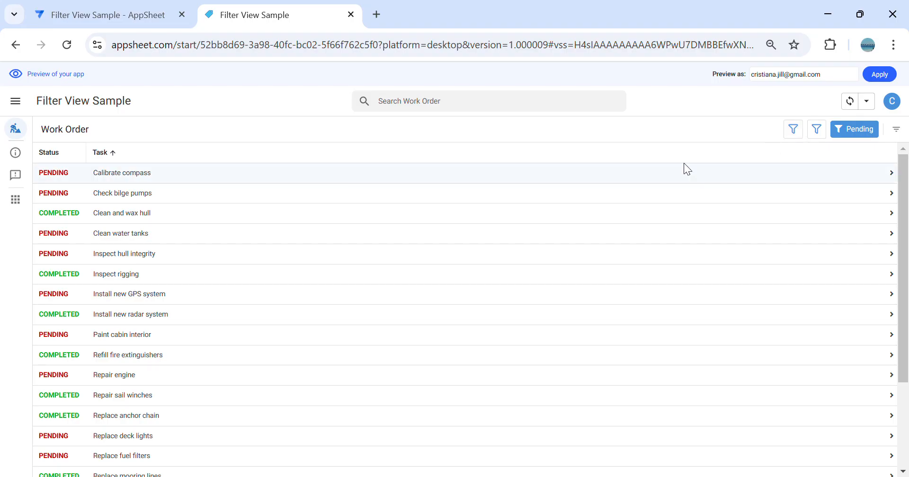